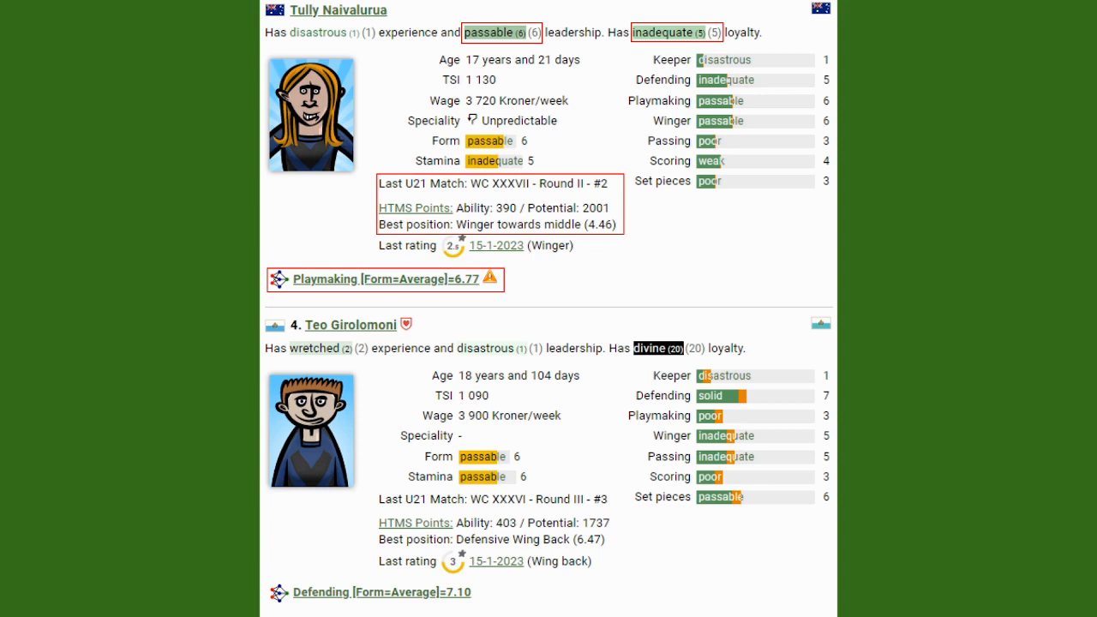
{"action": "mouse_move", "coordinate": [785, 175]}
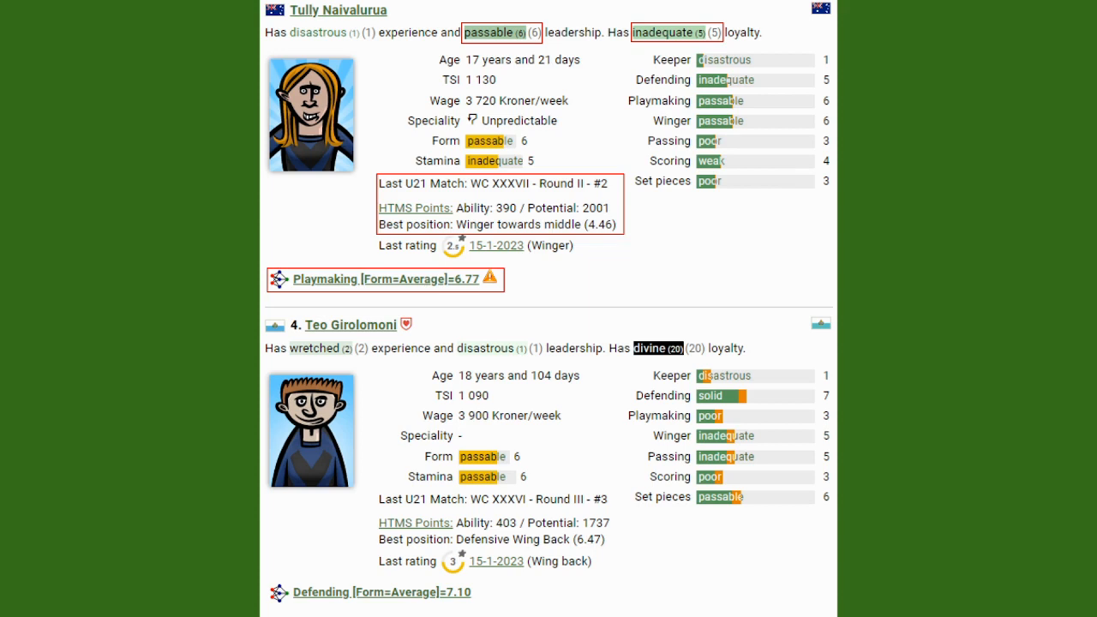
{"action": "mouse_move", "coordinate": [507, 222]}
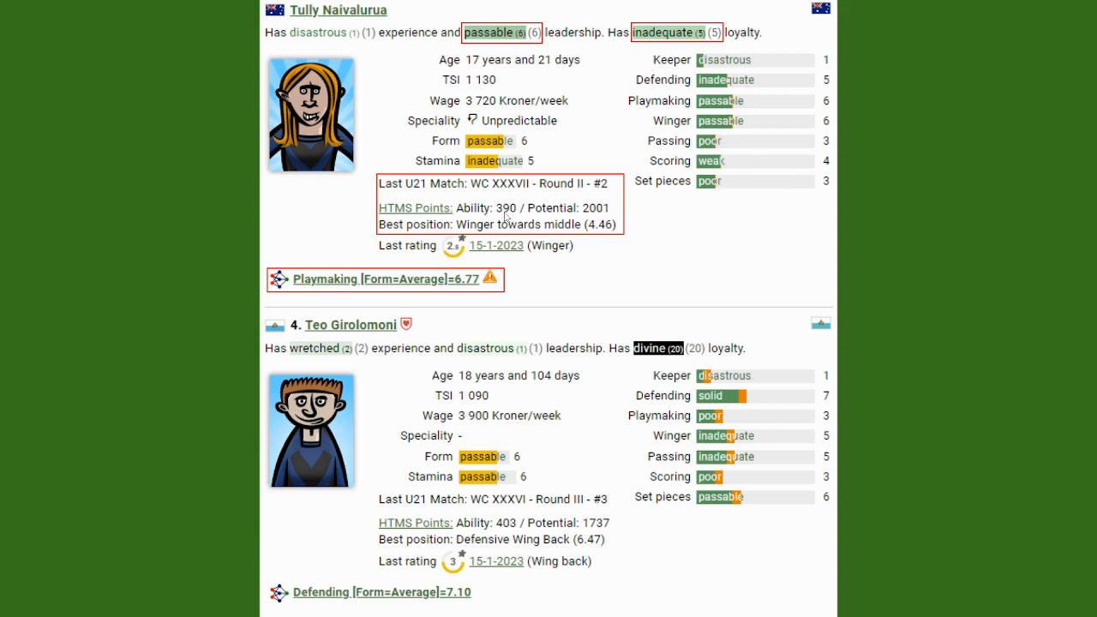
{"action": "mouse_move", "coordinate": [504, 216]}
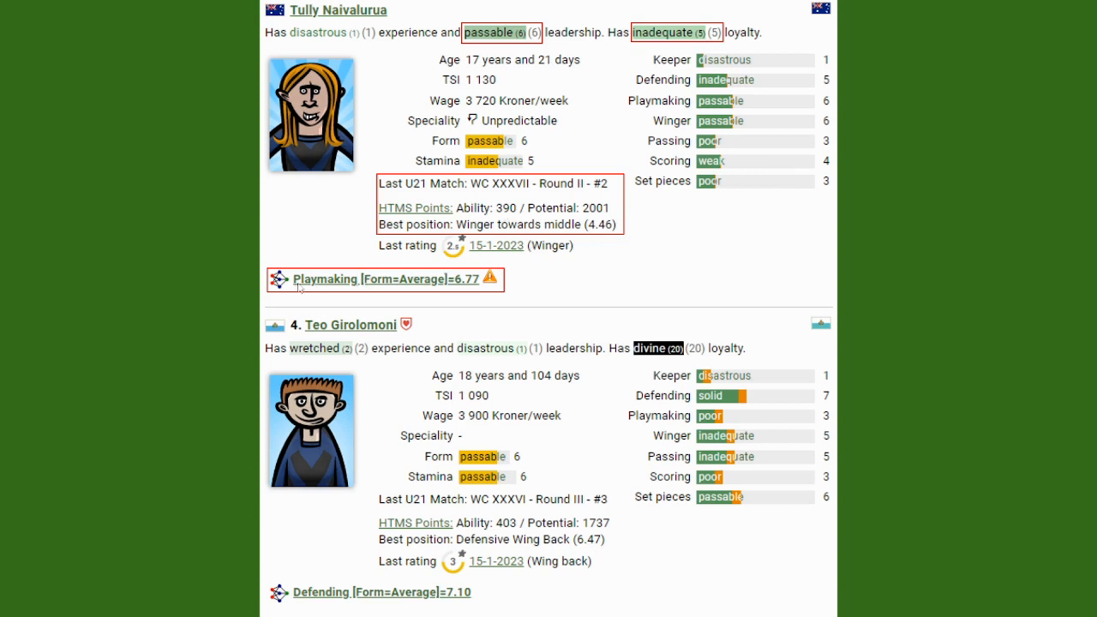
{"action": "mouse_move", "coordinate": [360, 301]}
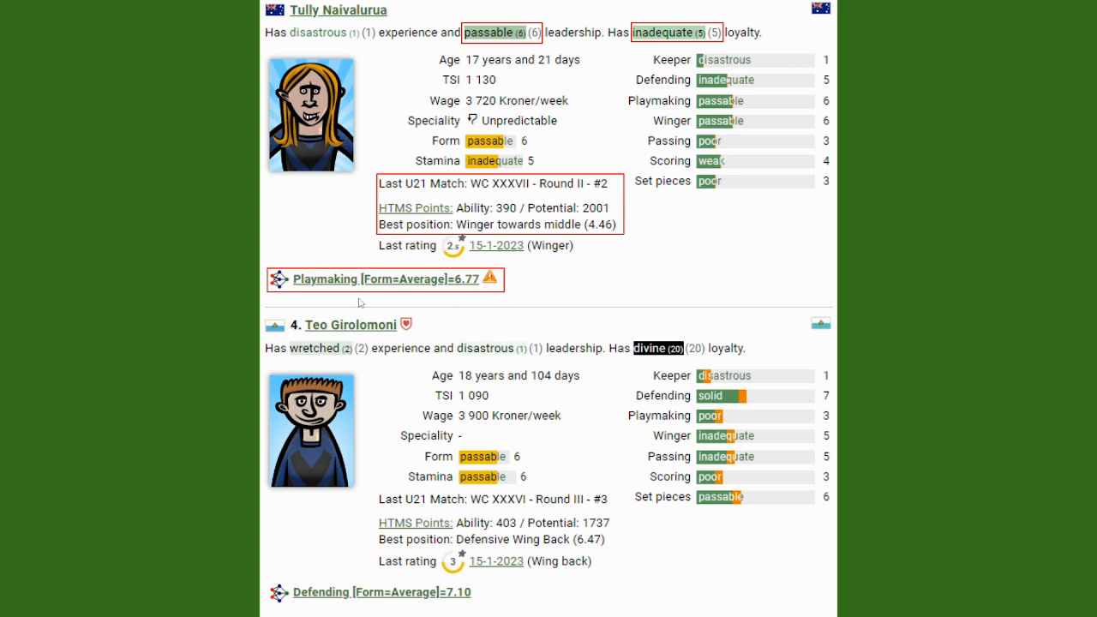
{"action": "mouse_move", "coordinate": [380, 303]}
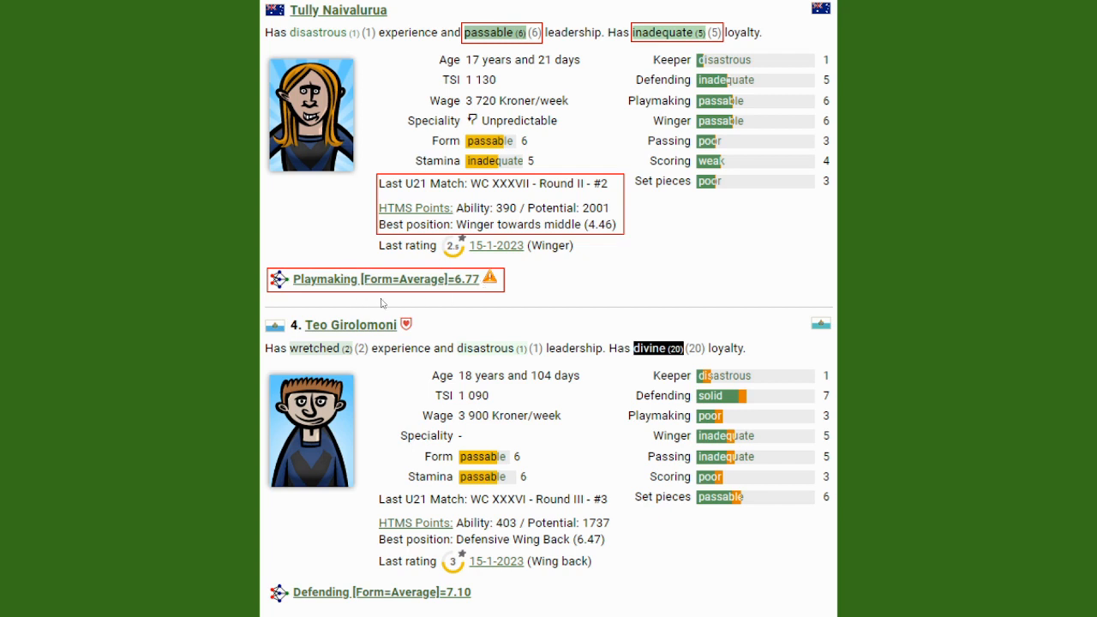
{"action": "mouse_move", "coordinate": [492, 294]}
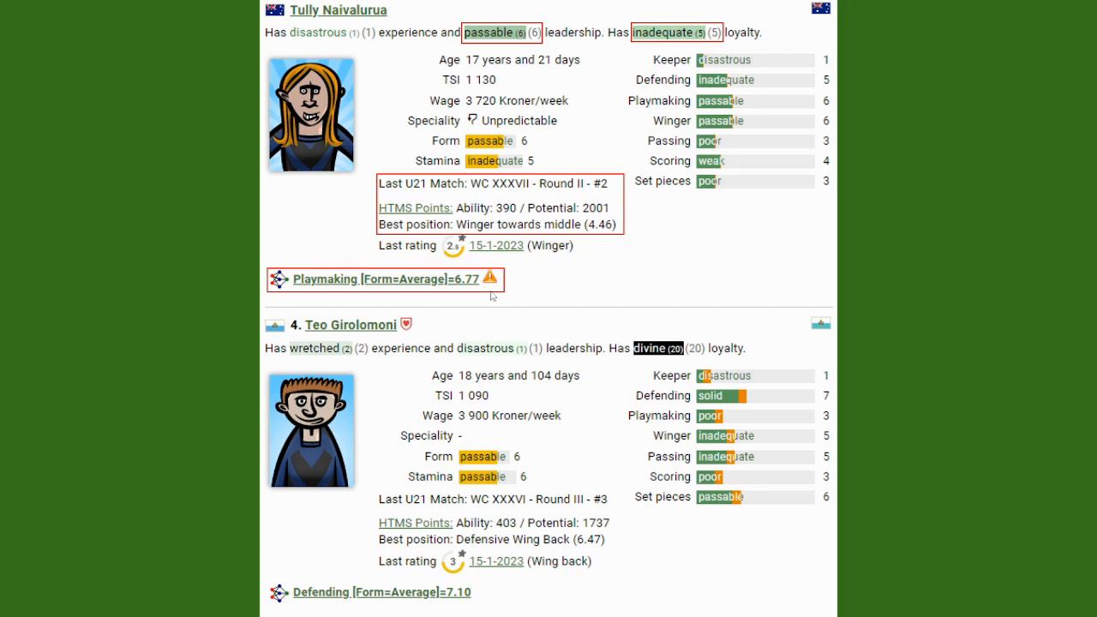
{"action": "mouse_move", "coordinate": [524, 254]}
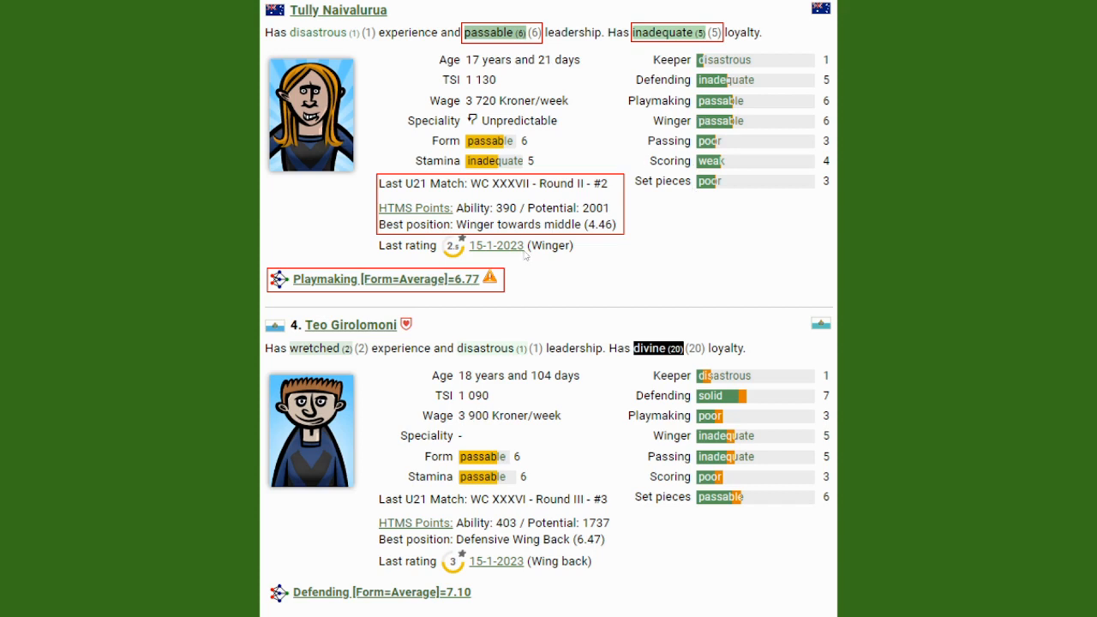
{"action": "mouse_move", "coordinate": [466, 291]}
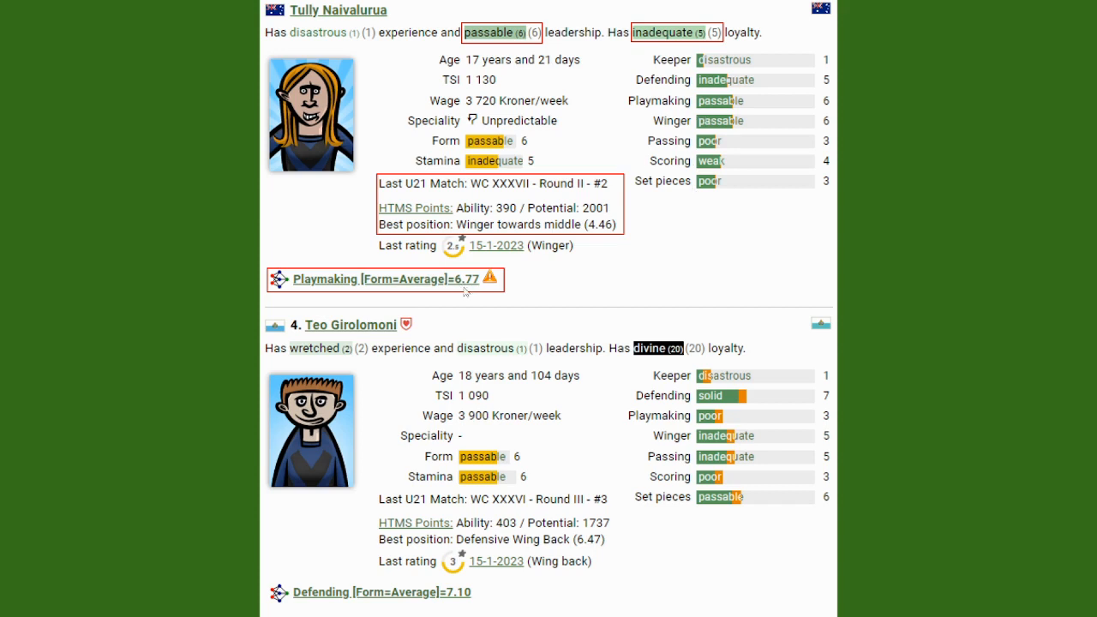
{"action": "mouse_move", "coordinate": [490, 286]}
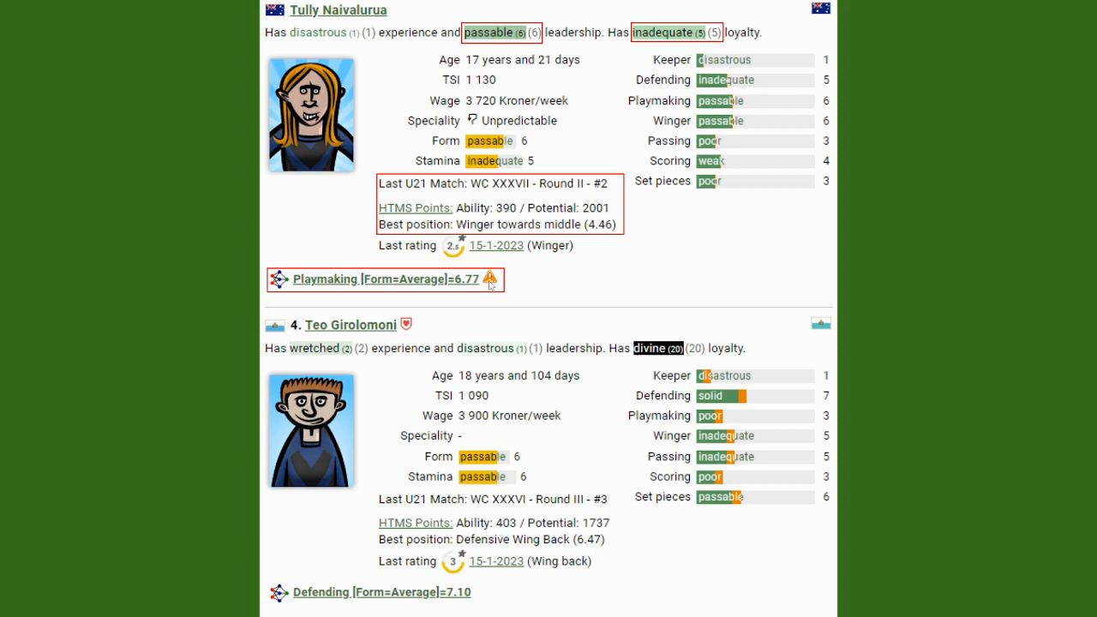
{"action": "mouse_move", "coordinate": [716, 129]}
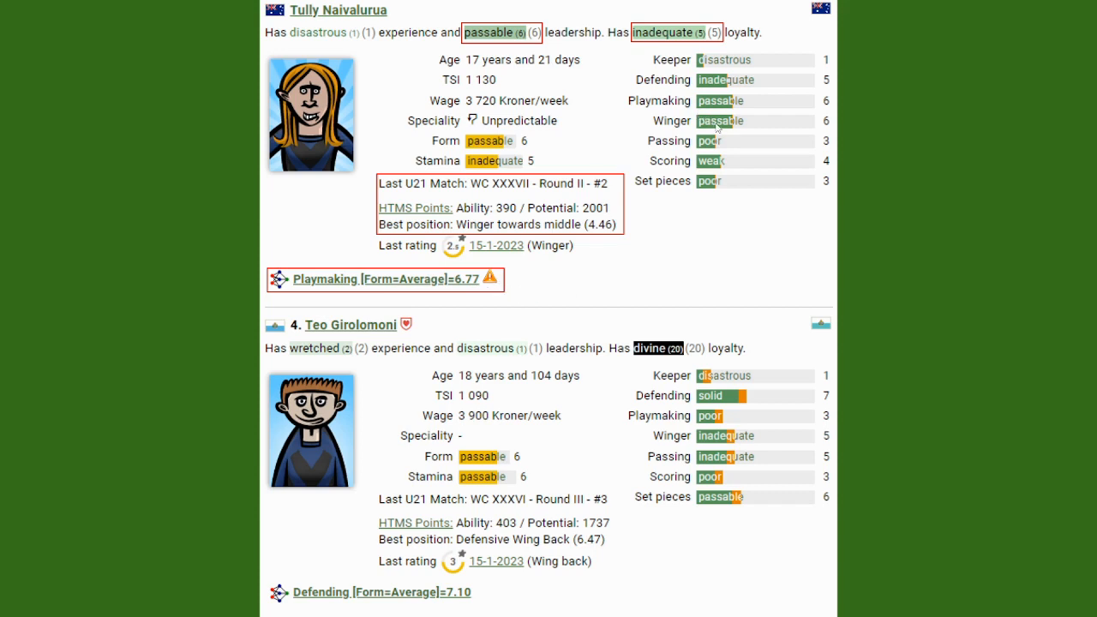
{"action": "mouse_move", "coordinate": [726, 129]}
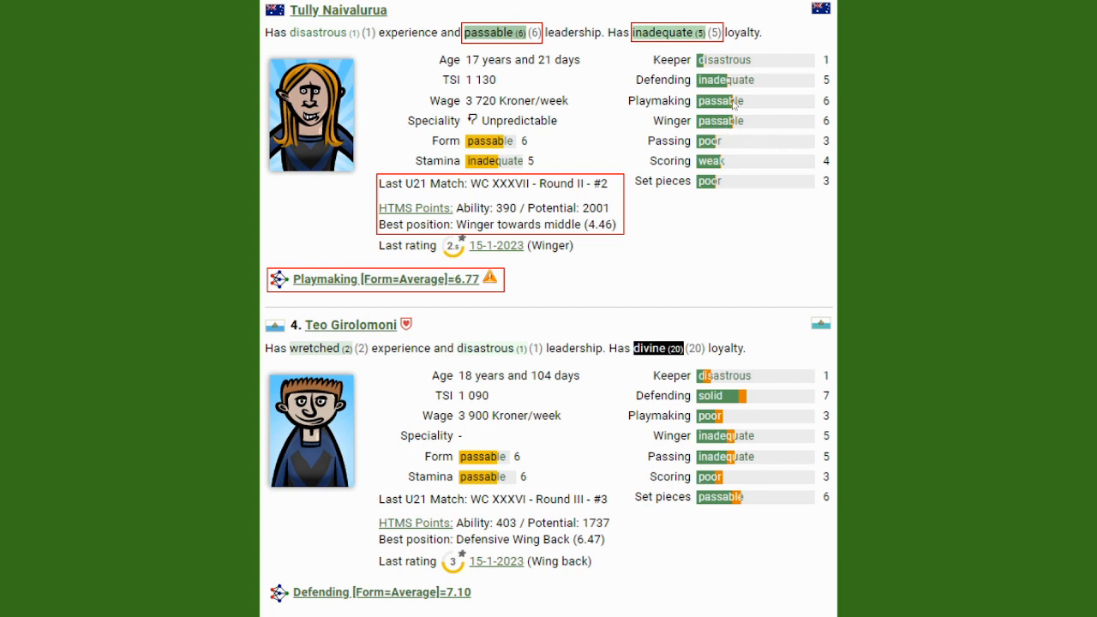
{"action": "mouse_move", "coordinate": [733, 133]}
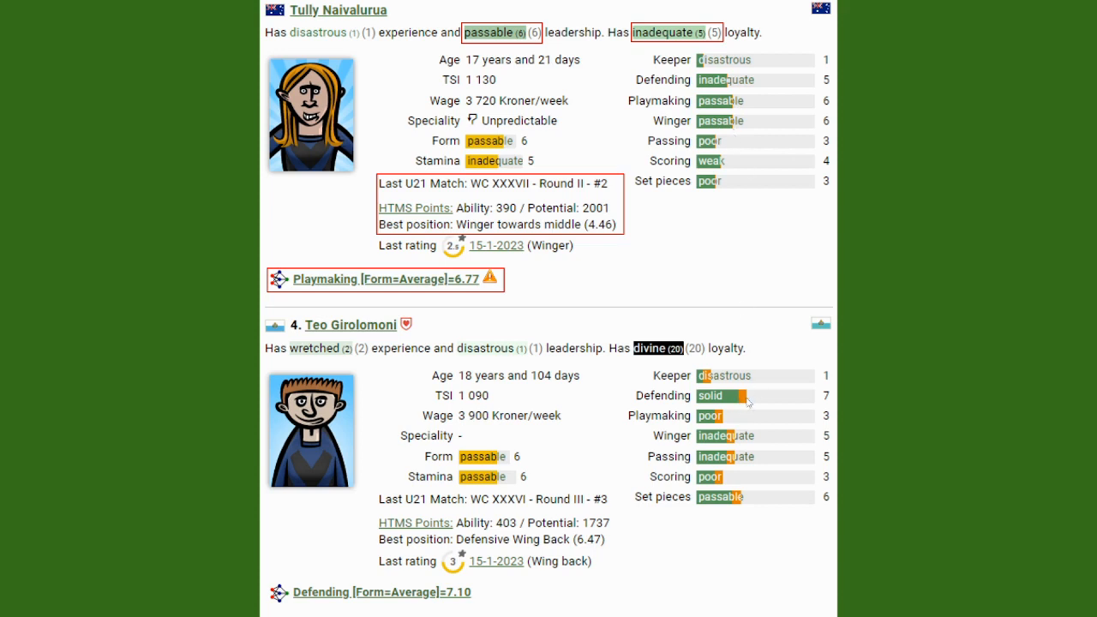
{"action": "mouse_move", "coordinate": [677, 373]}
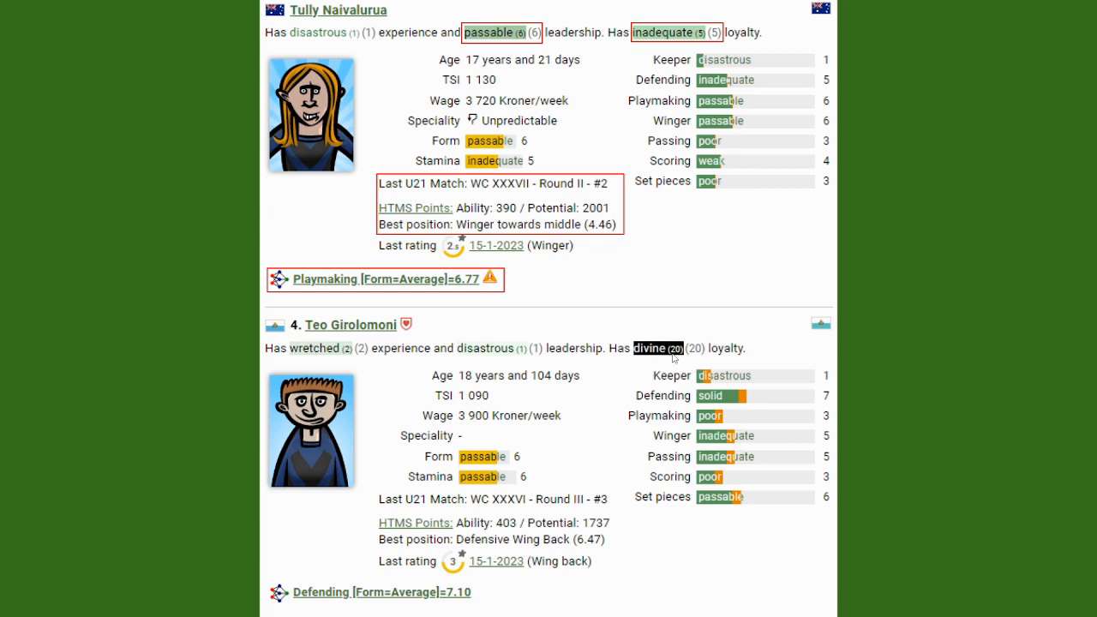
{"action": "mouse_move", "coordinate": [657, 364]}
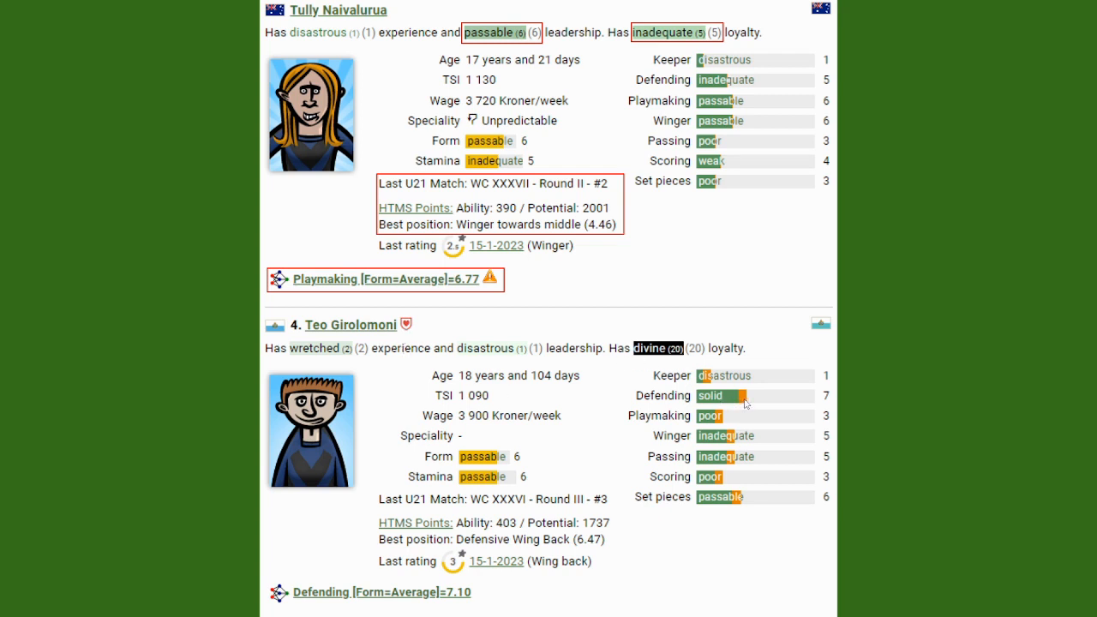
{"action": "mouse_move", "coordinate": [563, 419]}
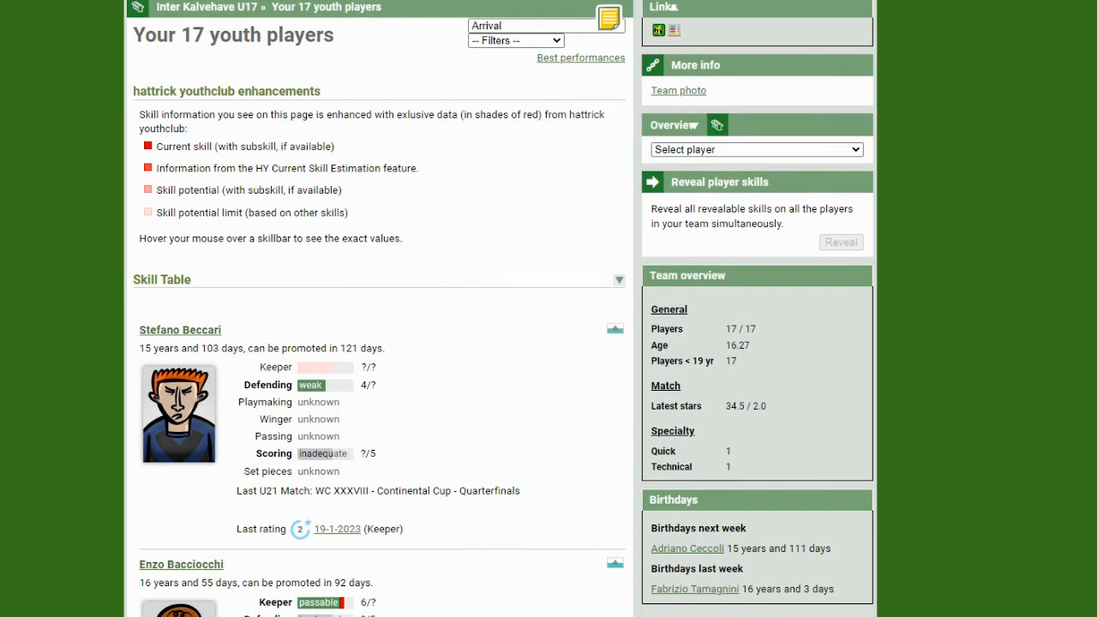
{"action": "mouse_move", "coordinate": [459, 295]}
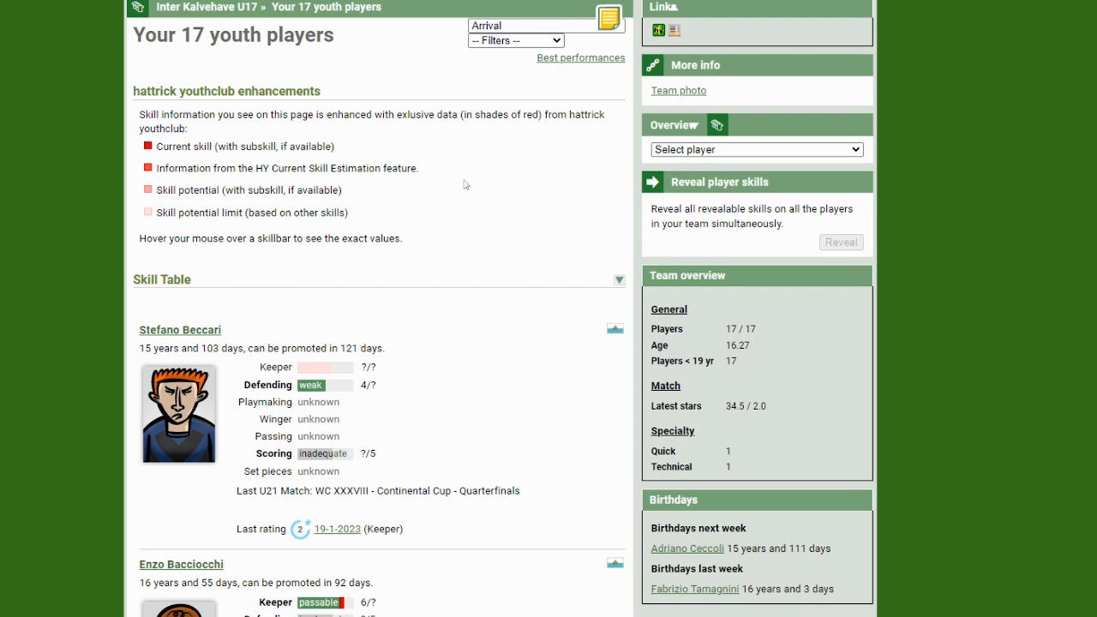
{"action": "mouse_move", "coordinate": [469, 200]}
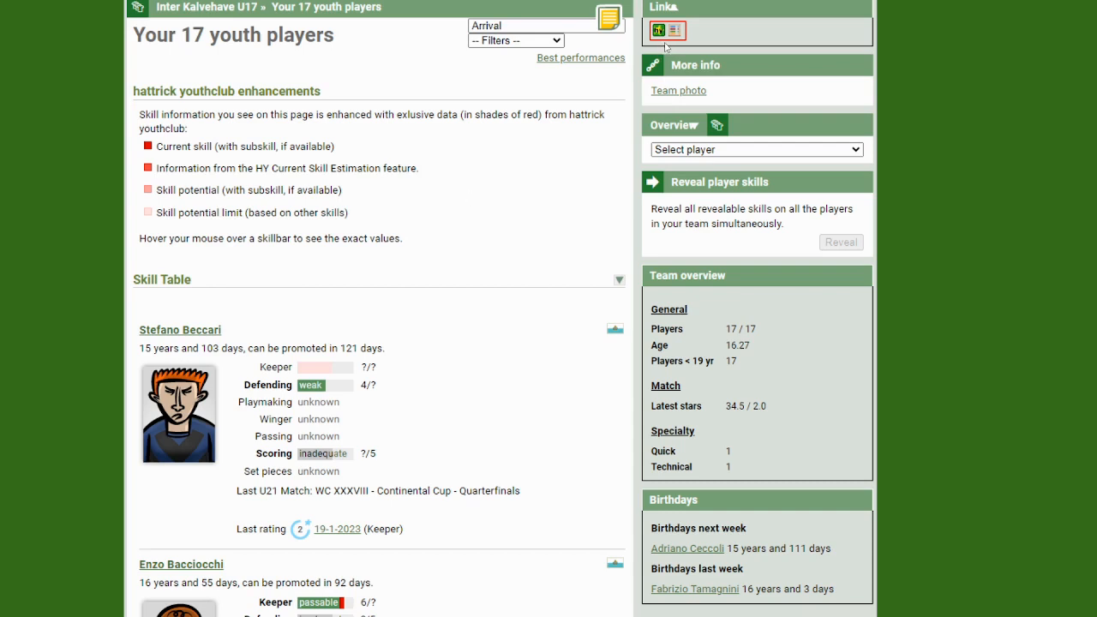
{"action": "mouse_move", "coordinate": [677, 33]}
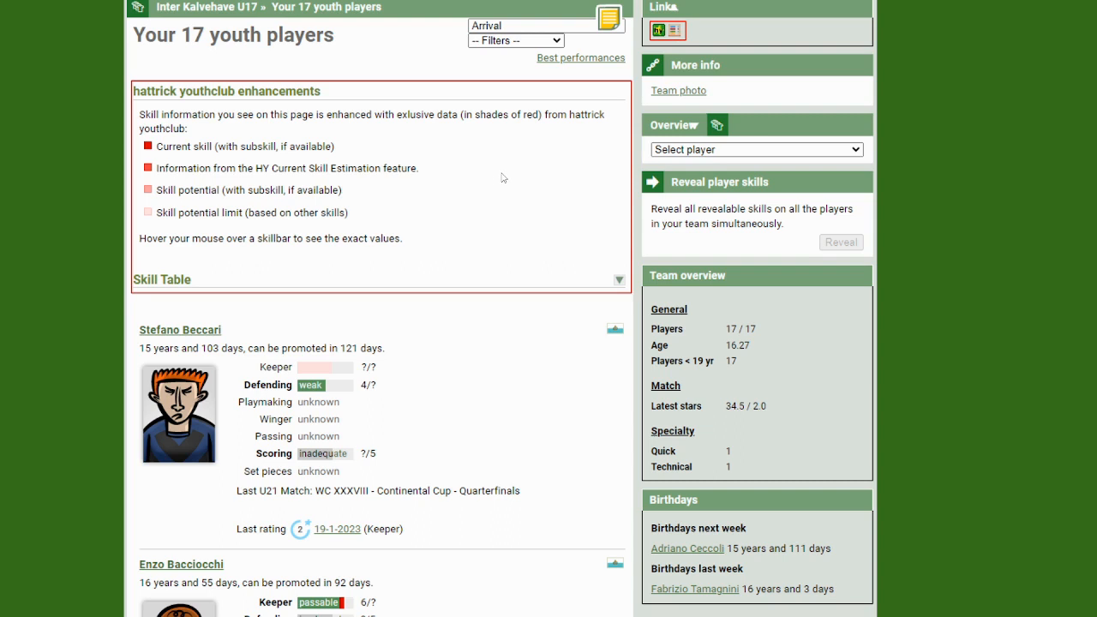
{"action": "mouse_move", "coordinate": [323, 164]}
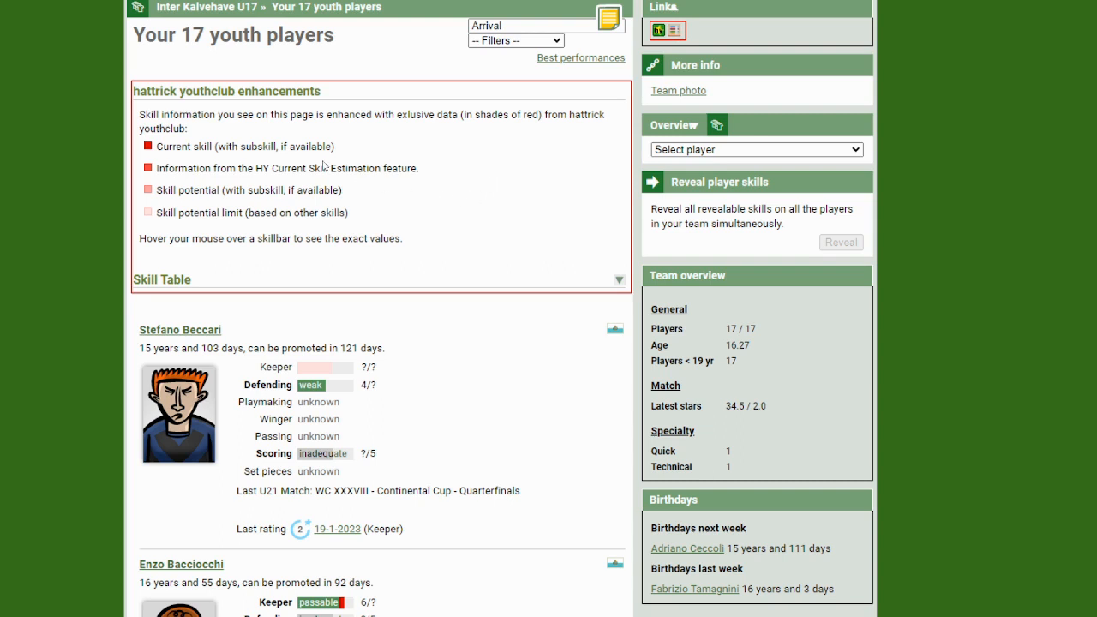
{"action": "mouse_move", "coordinate": [341, 343]}
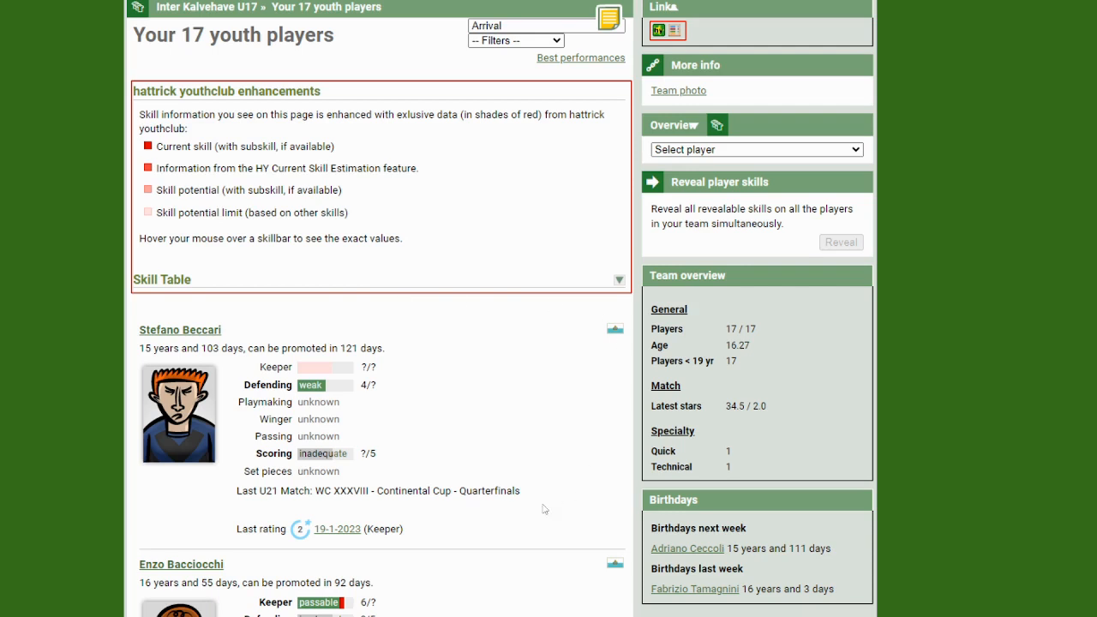
{"action": "mouse_move", "coordinate": [446, 368]}
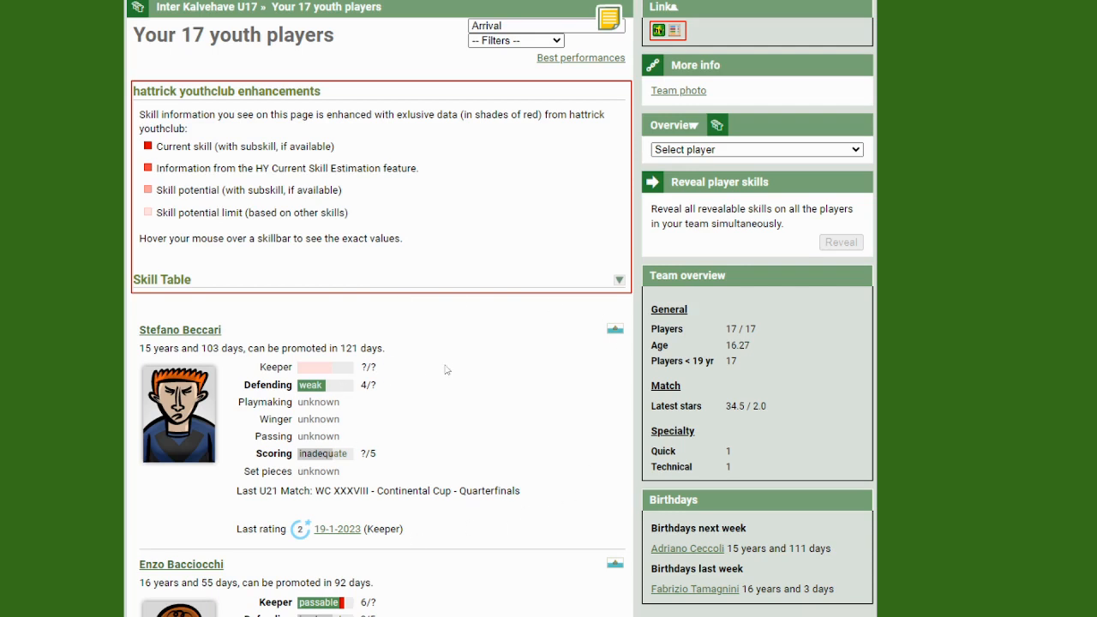
{"action": "mouse_move", "coordinate": [206, 209]}
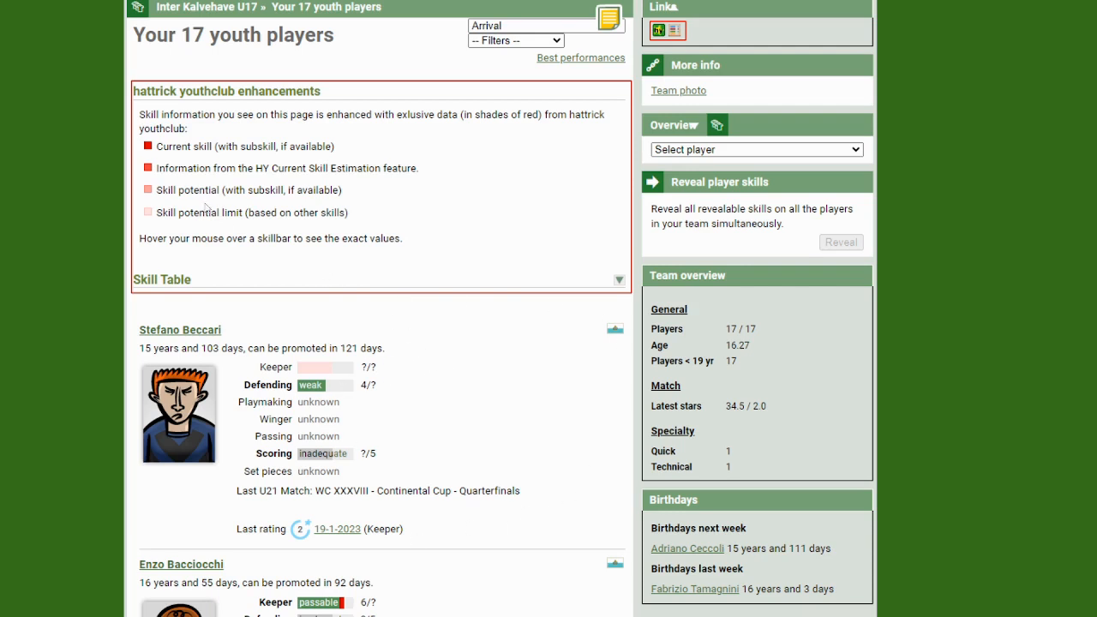
{"action": "mouse_move", "coordinate": [174, 158]}
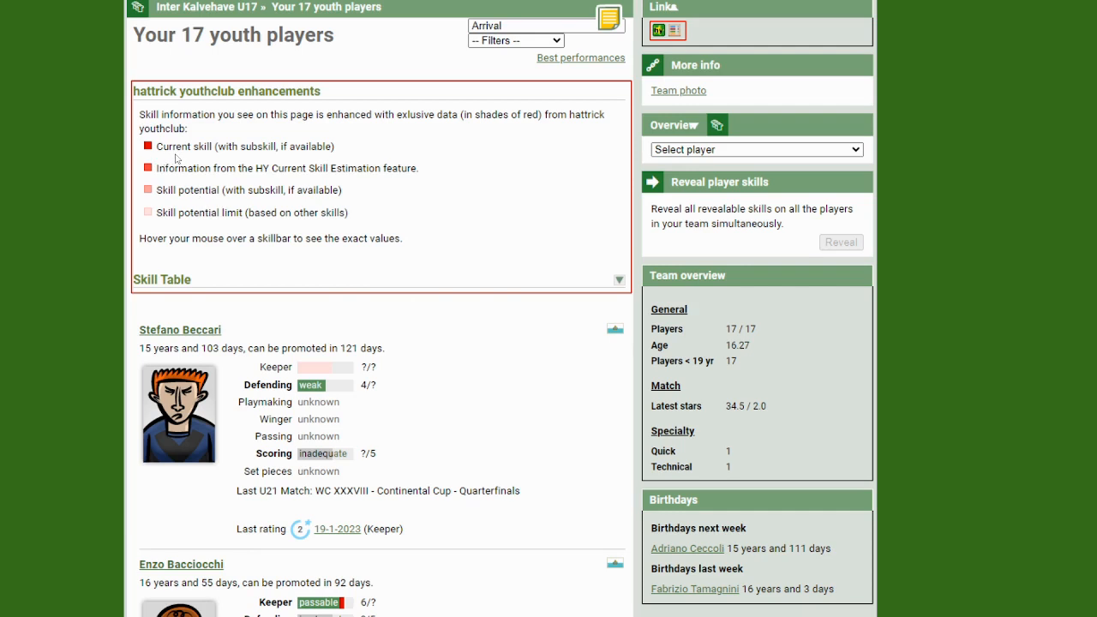
{"action": "mouse_move", "coordinate": [265, 175]}
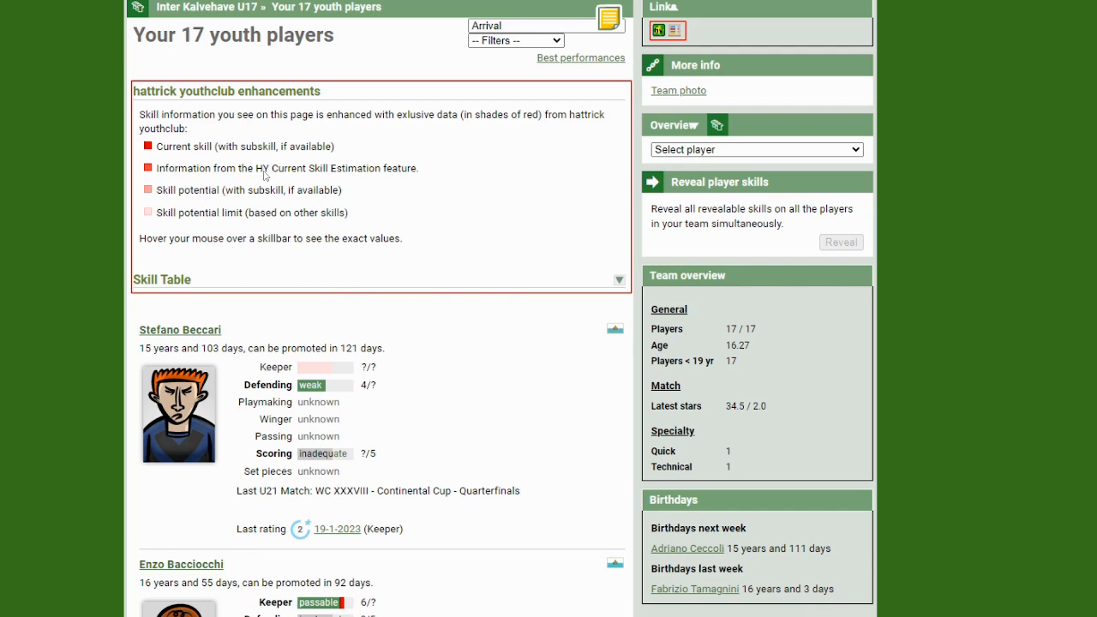
{"action": "mouse_move", "coordinate": [325, 175]}
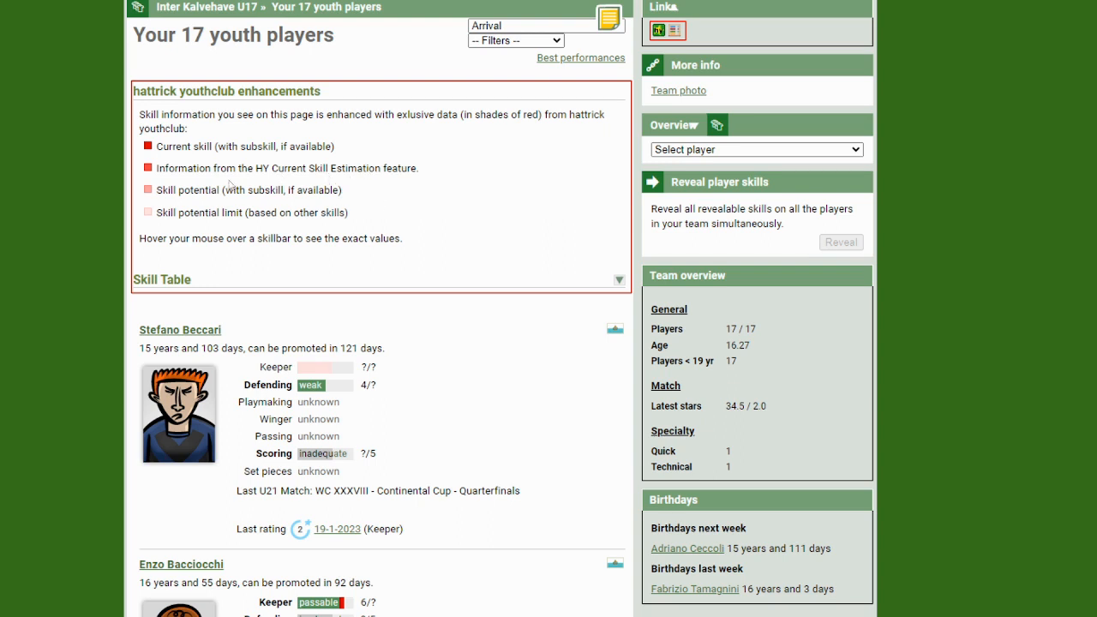
{"action": "mouse_move", "coordinate": [411, 274]}
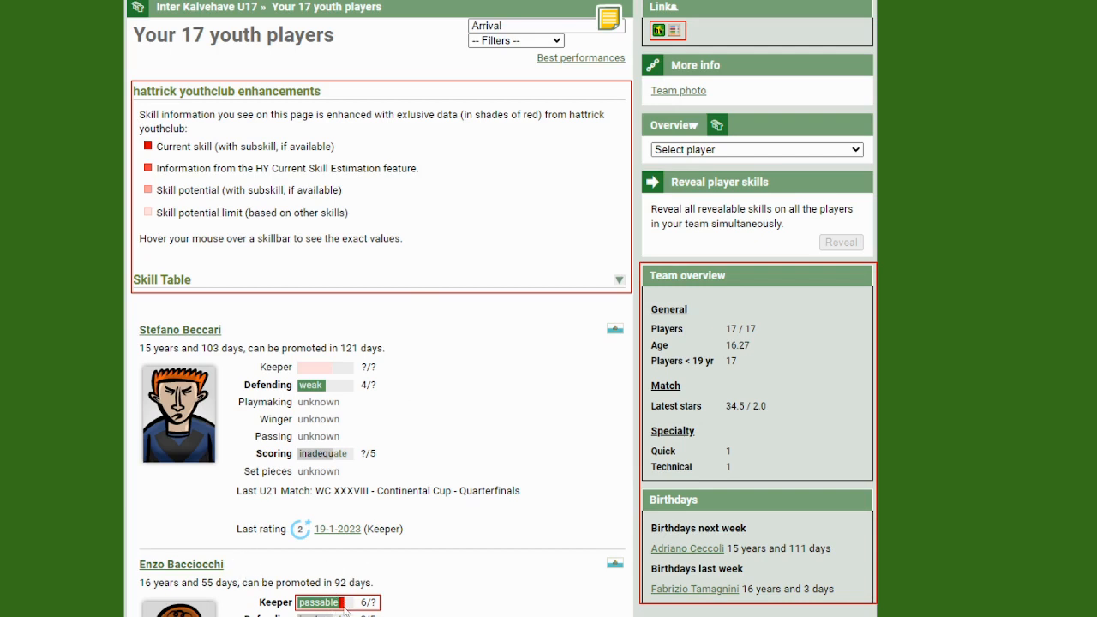
{"action": "mouse_move", "coordinate": [427, 552]}
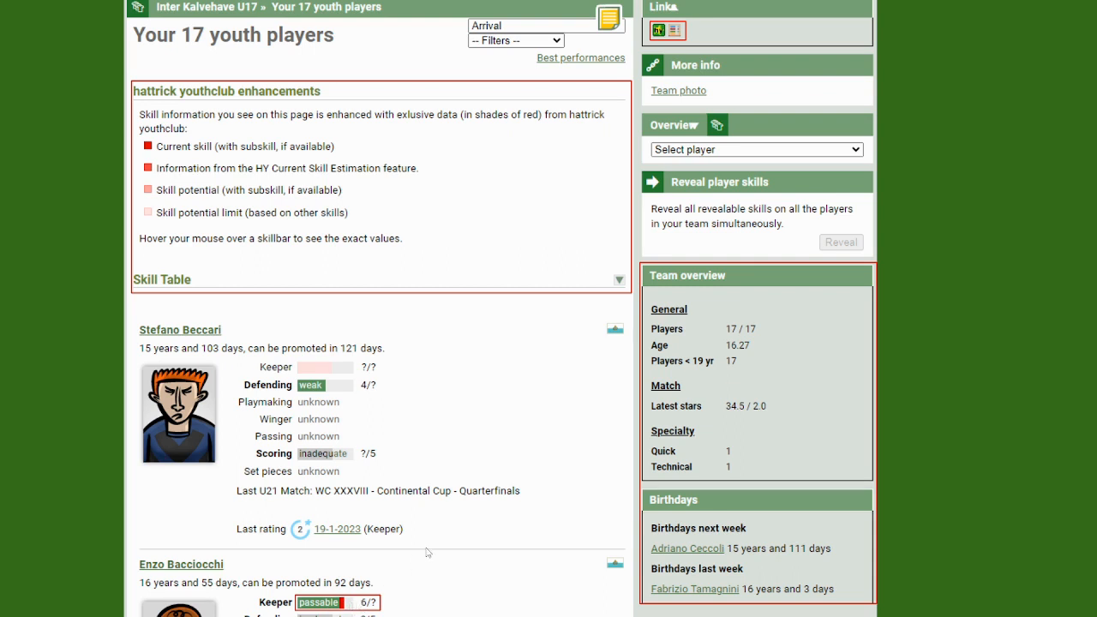
{"action": "mouse_move", "coordinate": [363, 515]}
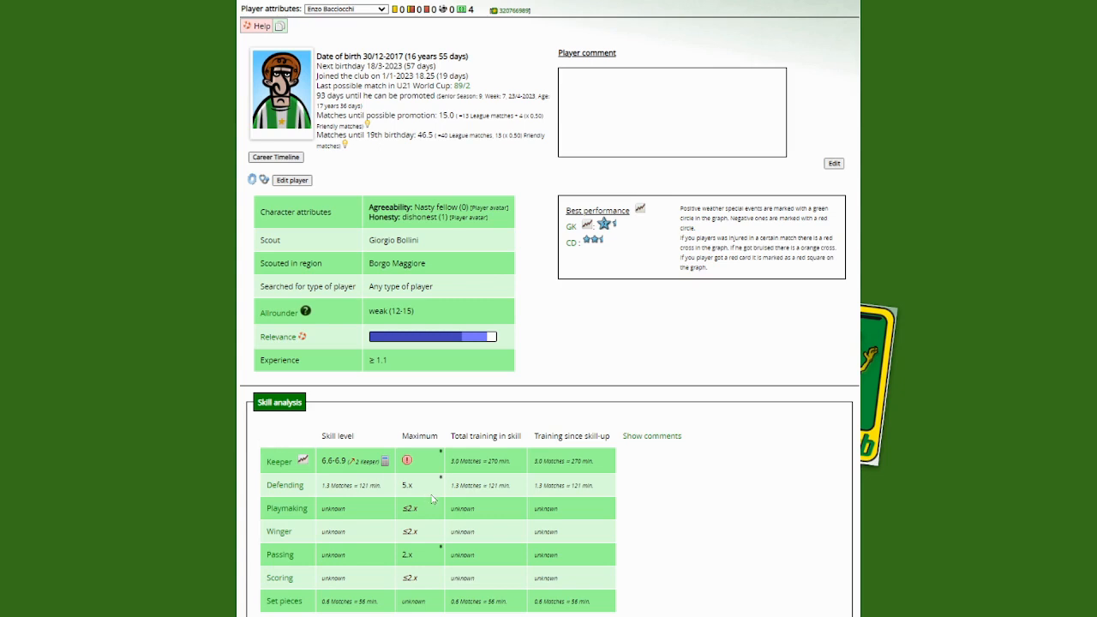
{"action": "mouse_move", "coordinate": [430, 479]}
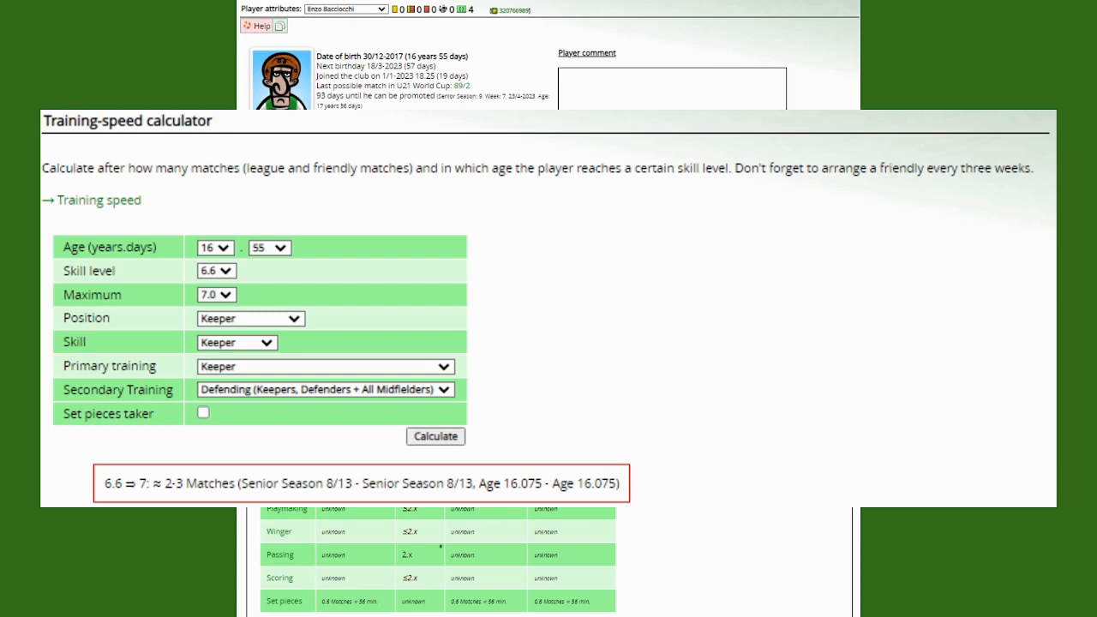
{"action": "mouse_move", "coordinate": [366, 428]}
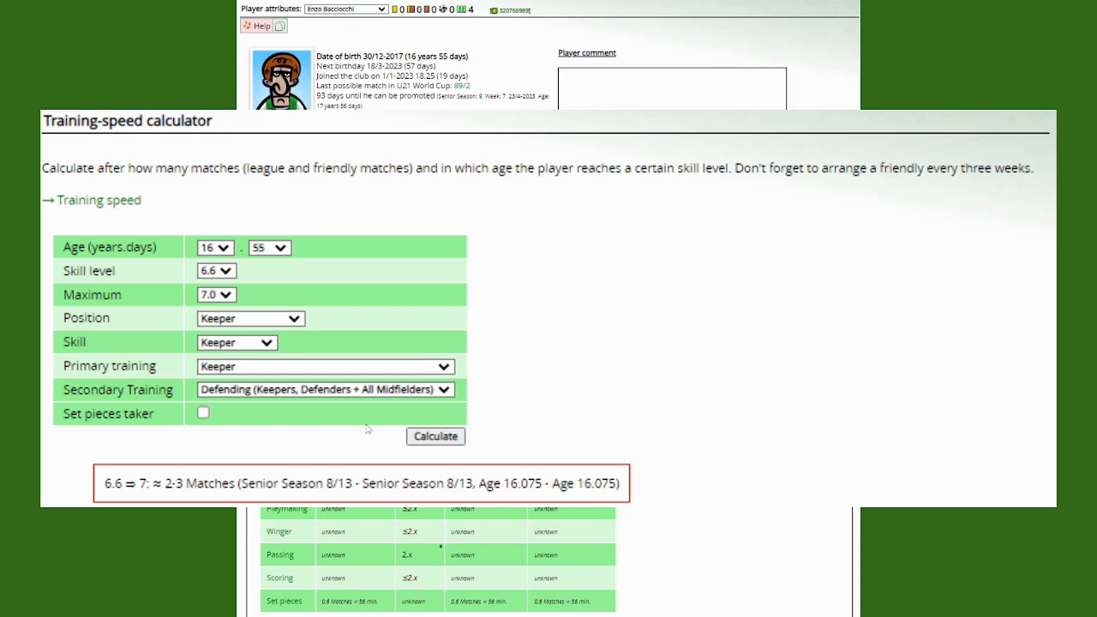
{"action": "mouse_move", "coordinate": [292, 471]}
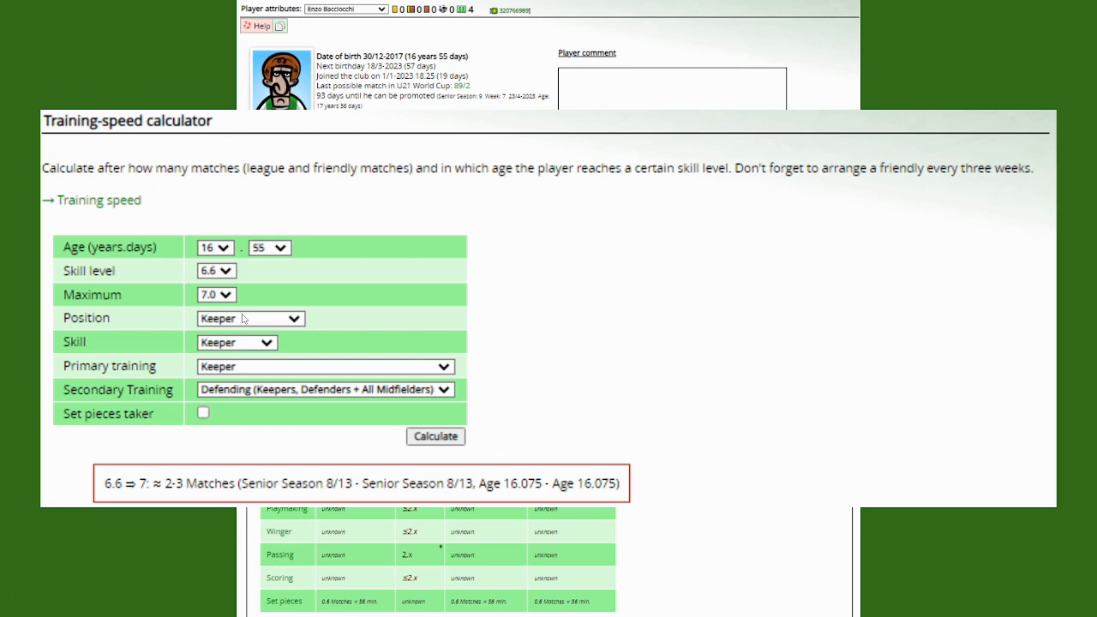
{"action": "mouse_move", "coordinate": [216, 305]}
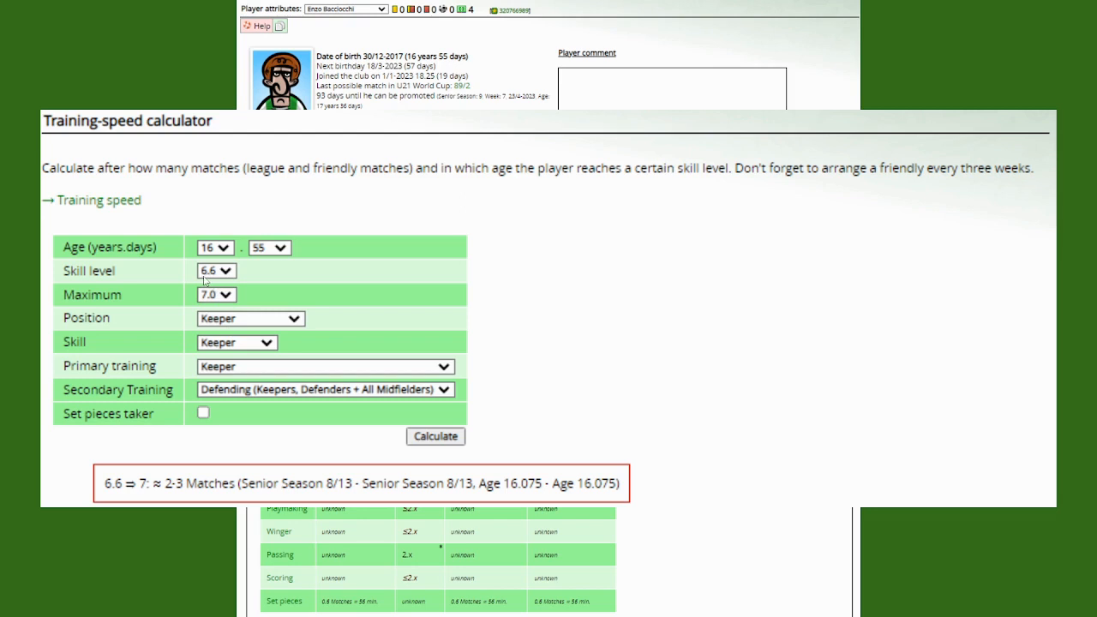
{"action": "mouse_move", "coordinate": [233, 283]}
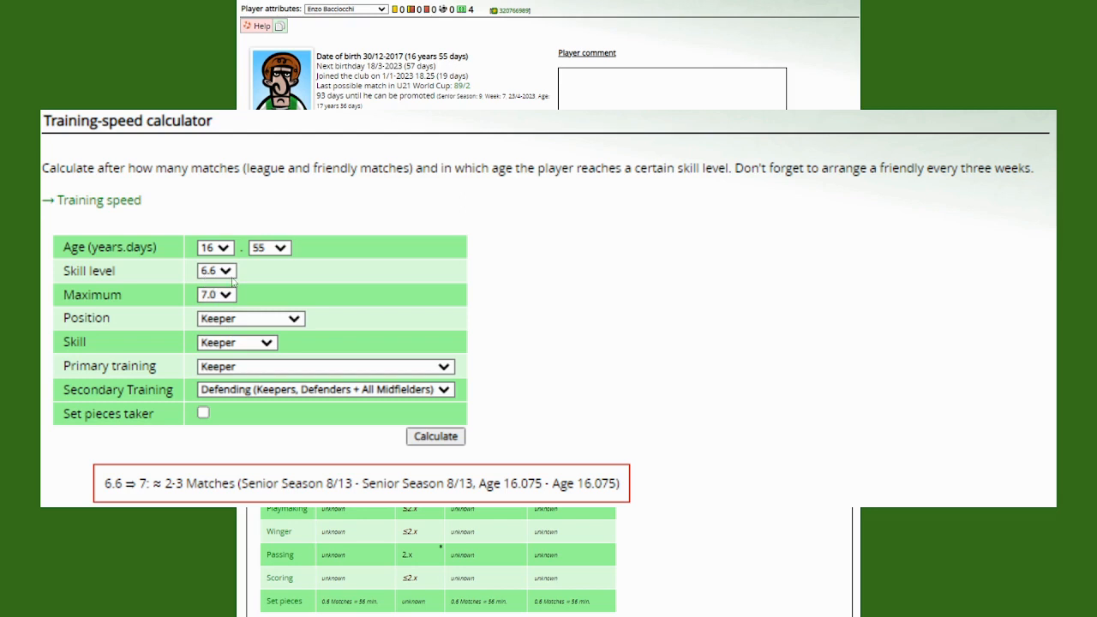
{"action": "mouse_move", "coordinate": [219, 321]}
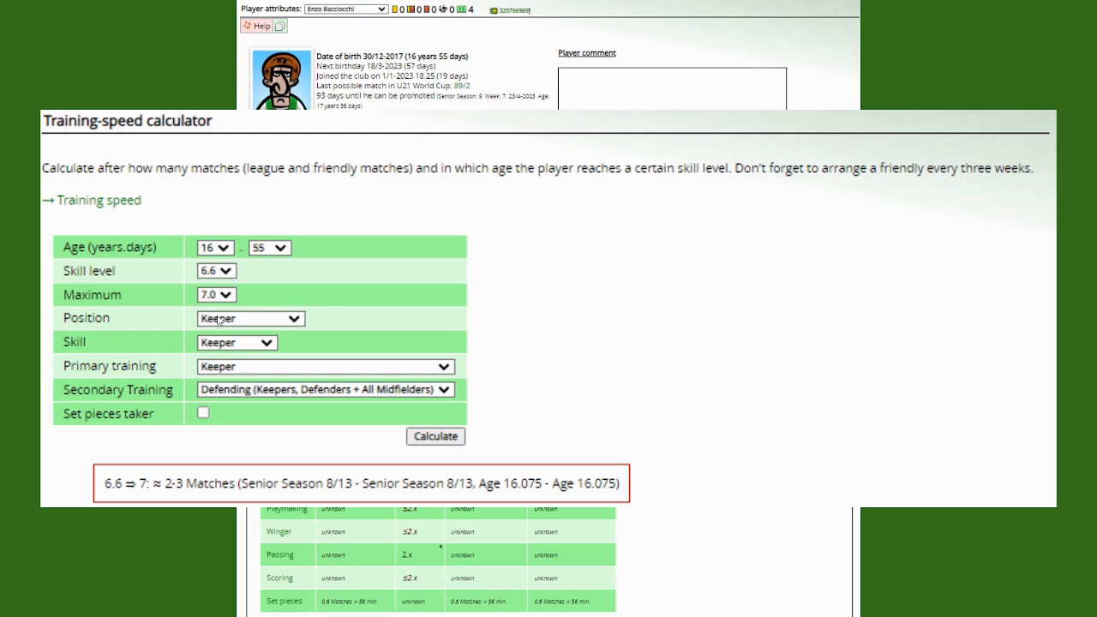
{"action": "mouse_move", "coordinate": [215, 343]}
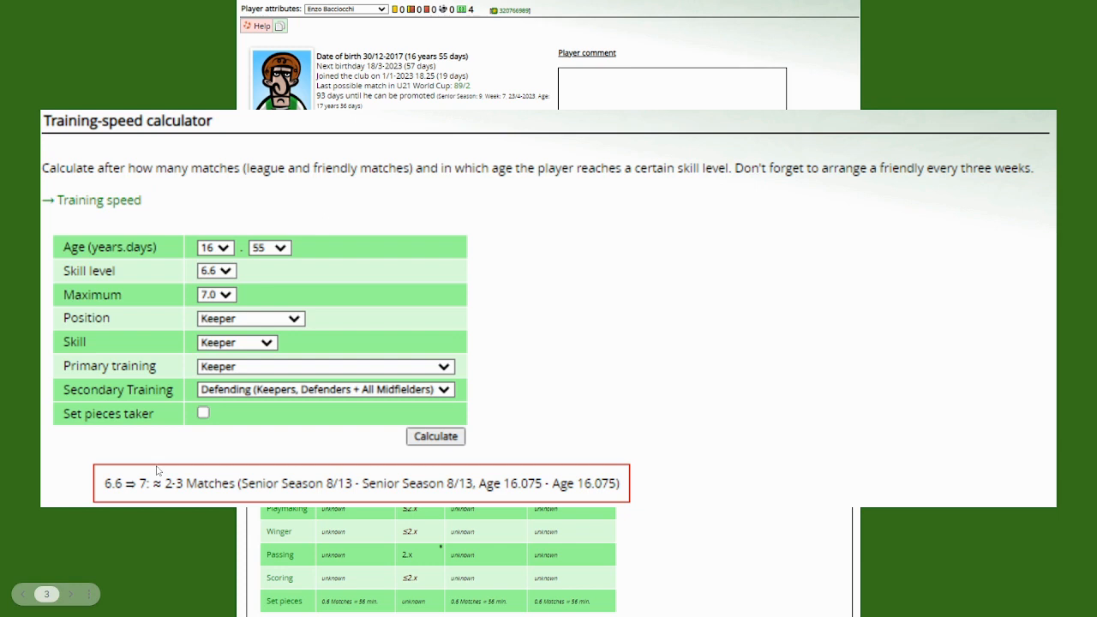
{"action": "mouse_move", "coordinate": [171, 490]}
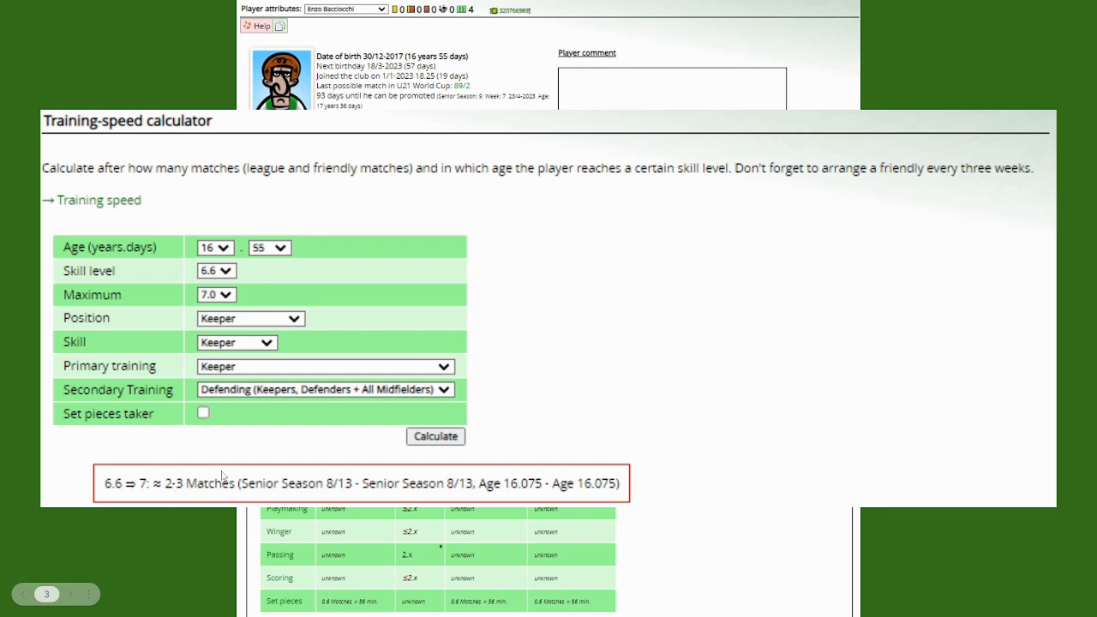
{"action": "mouse_move", "coordinate": [298, 459]}
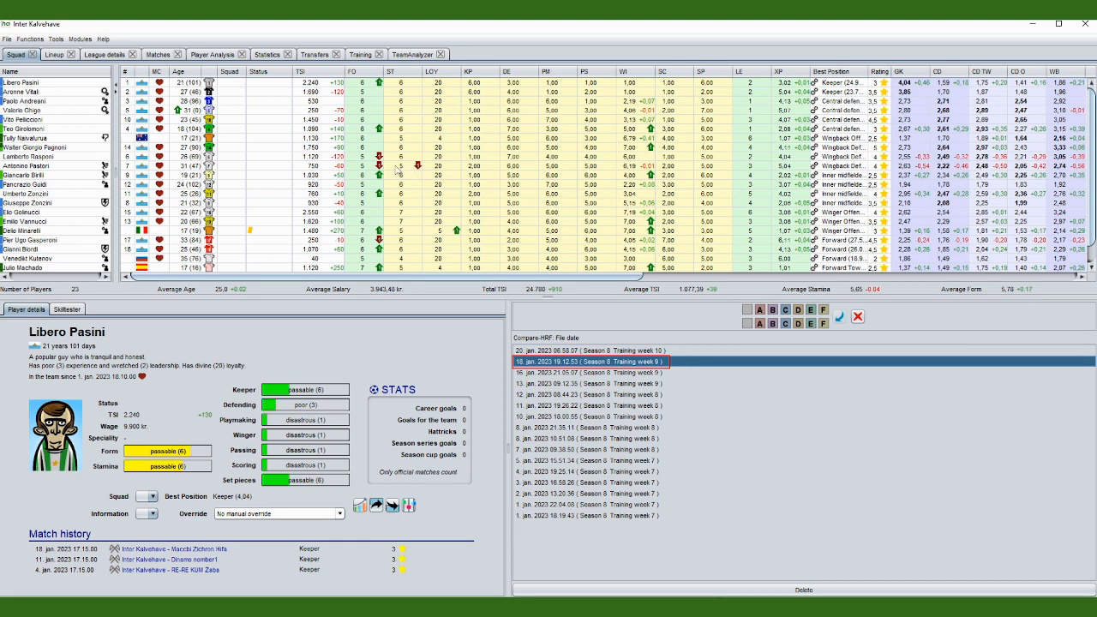
{"action": "mouse_move", "coordinate": [459, 240]}
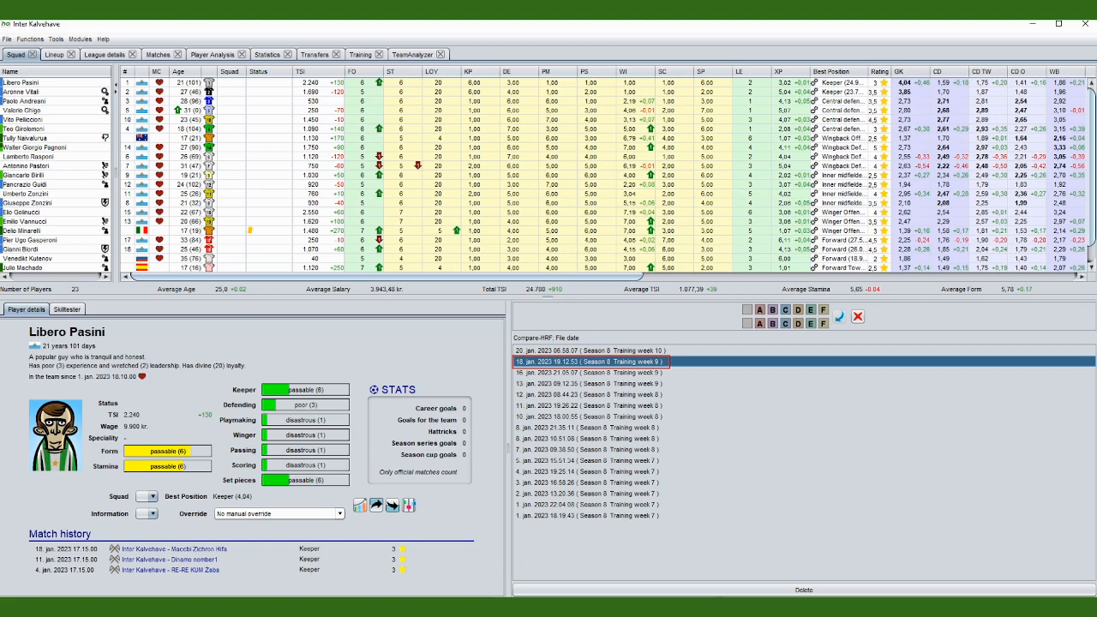
- Select an older training-week entry in the Compare HRF File date list
{"action": "left_click", "coordinate": [67, 308]}
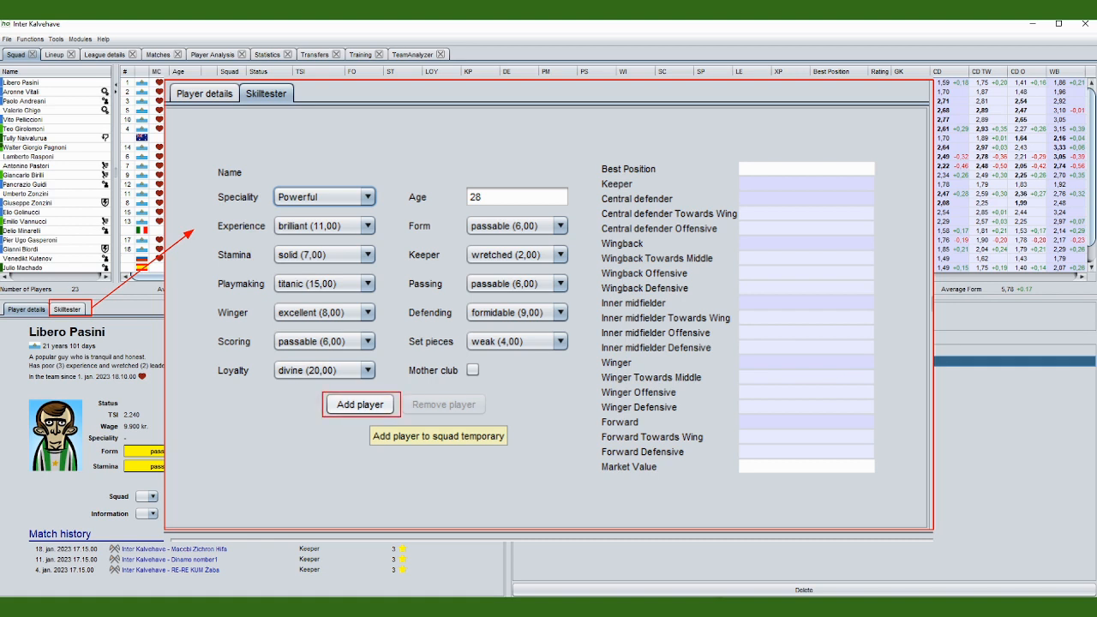
- Add the hypothetical player via the Skilltester and switch over to the Lineup view
{"action": "left_click", "coordinate": [360, 405]}
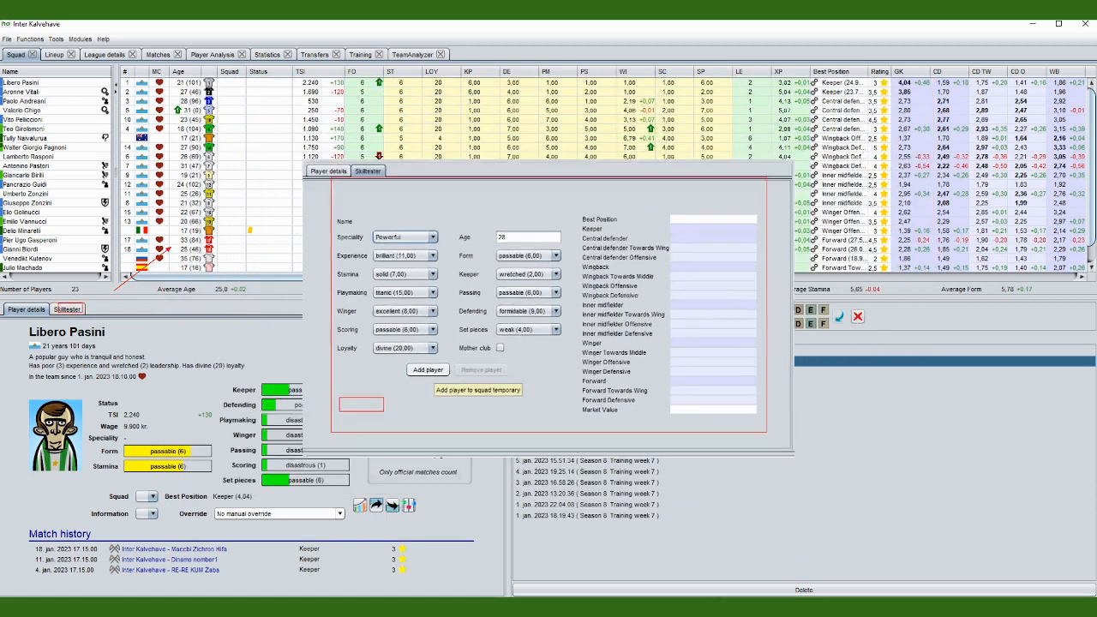
{"action": "left_click", "coordinate": [53, 53]}
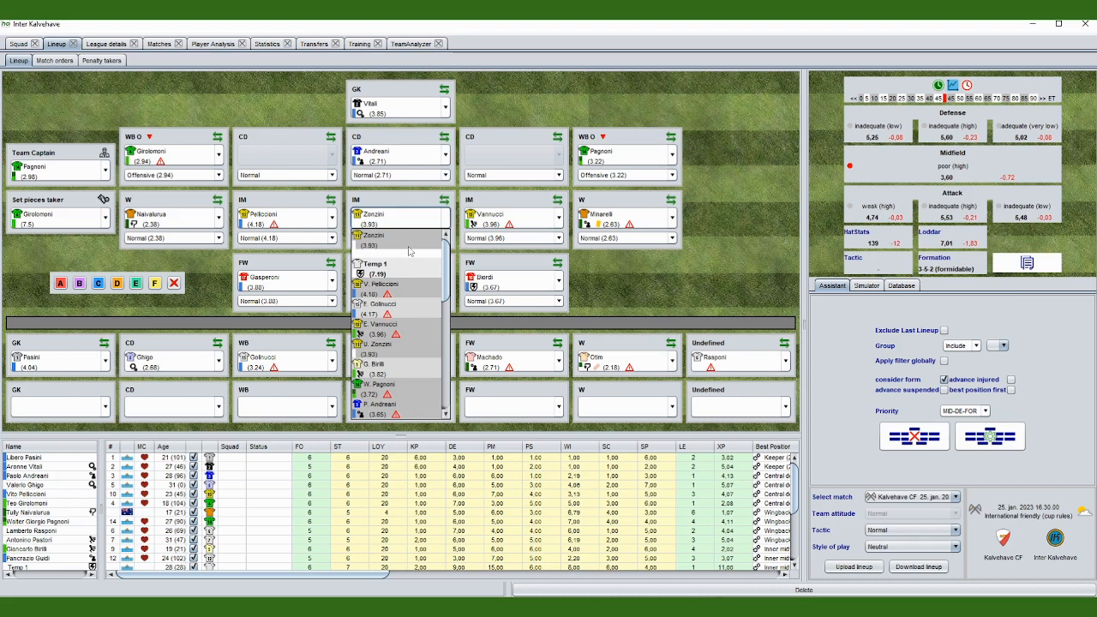
{"action": "mouse_move", "coordinate": [408, 250]}
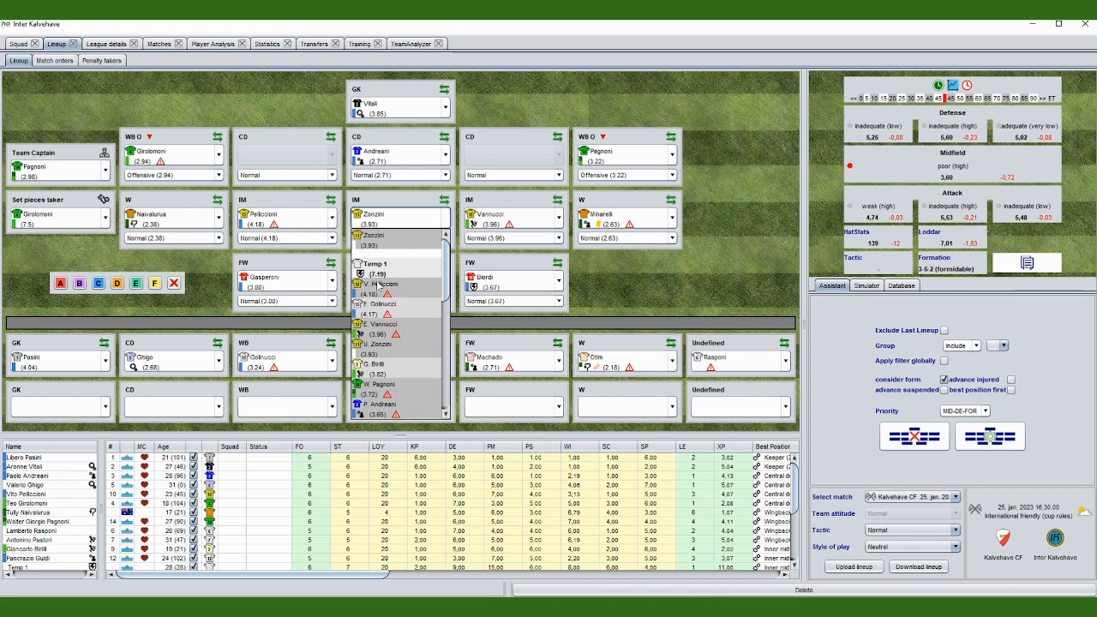
{"action": "mouse_move", "coordinate": [377, 285]}
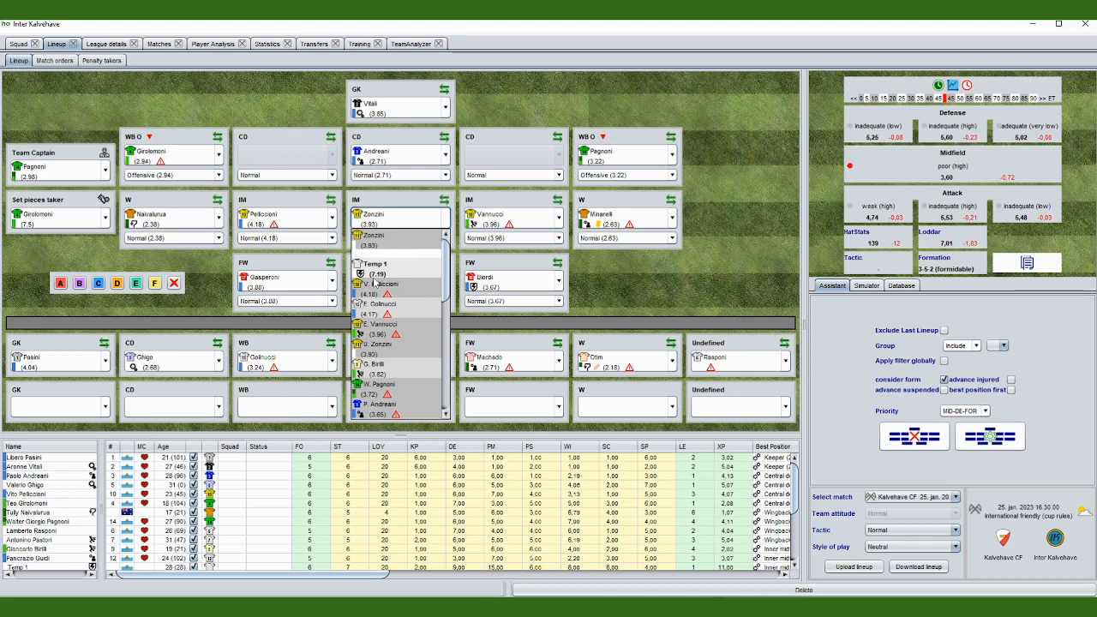
{"action": "mouse_move", "coordinate": [376, 283]}
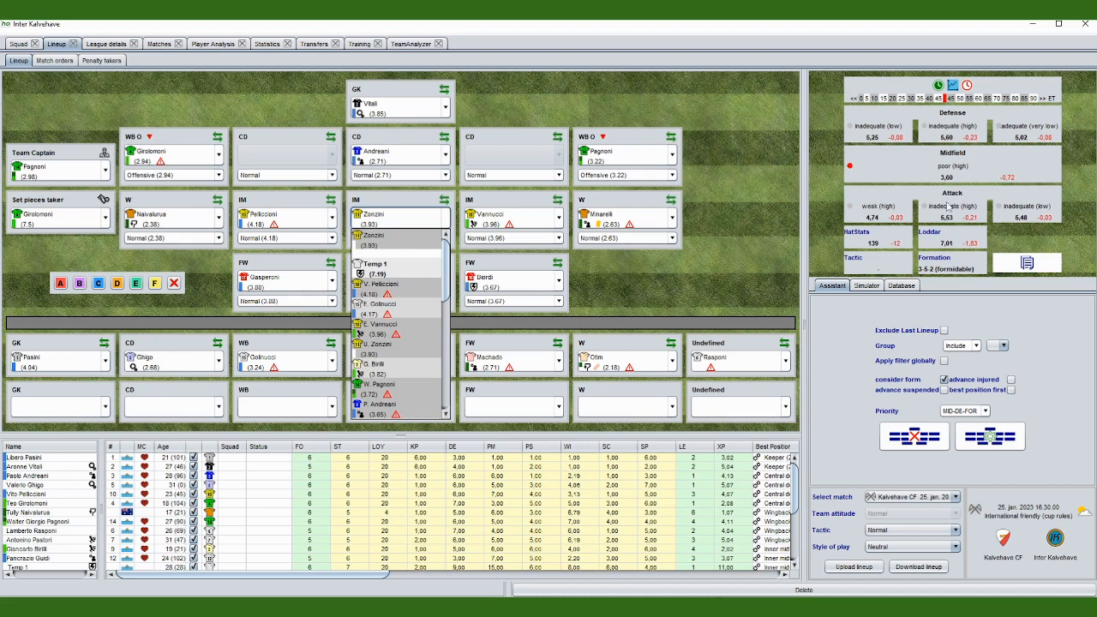
{"action": "mouse_move", "coordinate": [967, 190]}
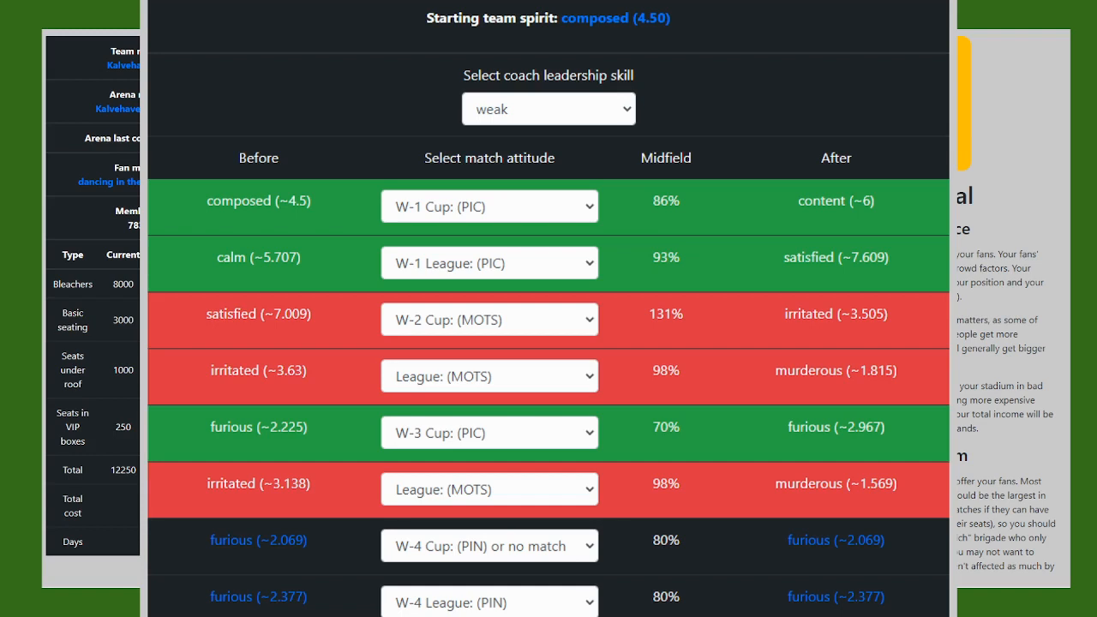
{"action": "mouse_move", "coordinate": [469, 224]}
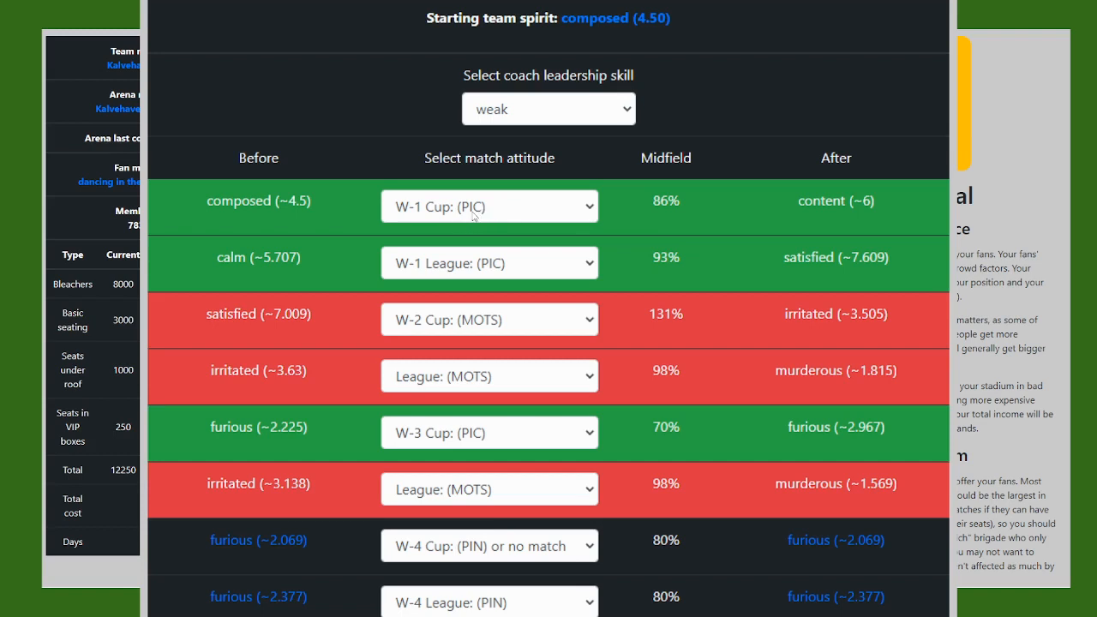
{"action": "mouse_move", "coordinate": [737, 233]}
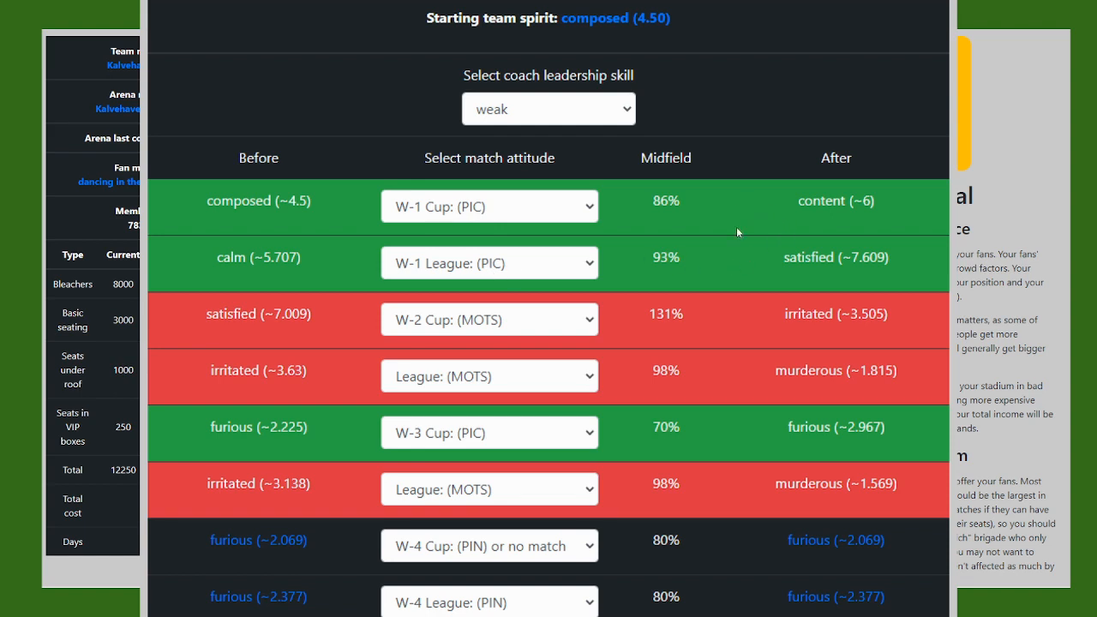
{"action": "mouse_move", "coordinate": [831, 185]}
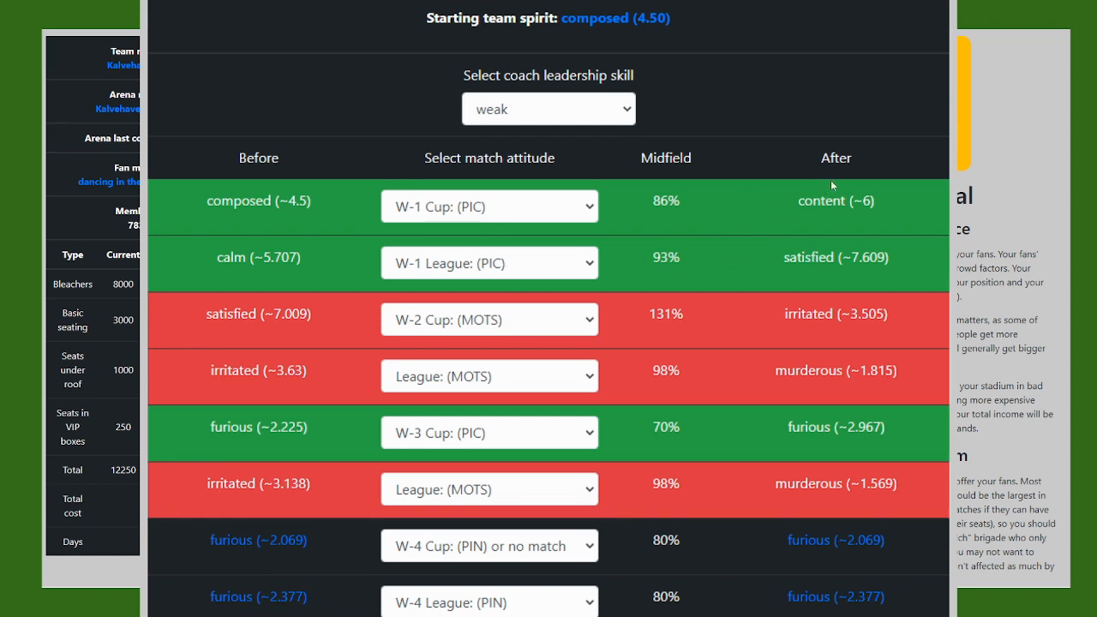
{"action": "mouse_move", "coordinate": [648, 34]}
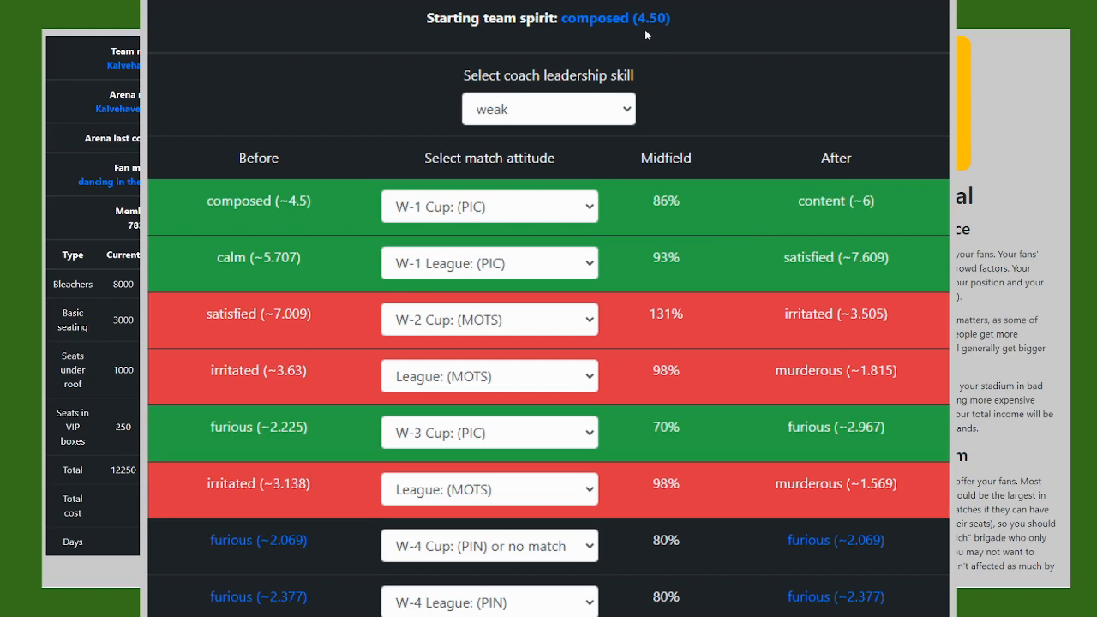
{"action": "mouse_move", "coordinate": [654, 27]}
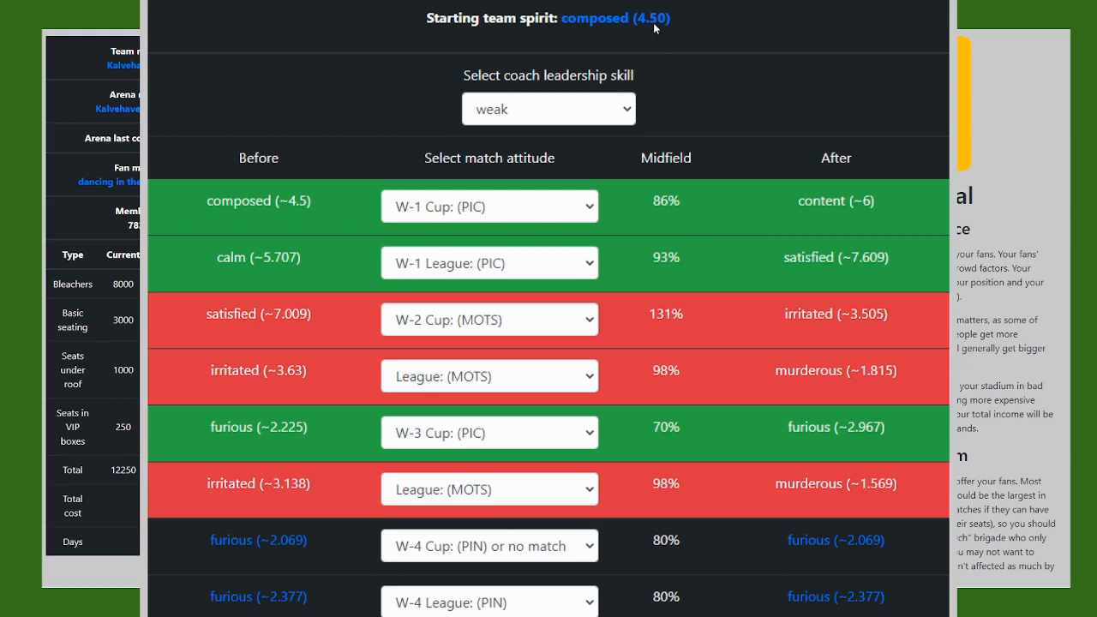
{"action": "mouse_move", "coordinate": [735, 219]}
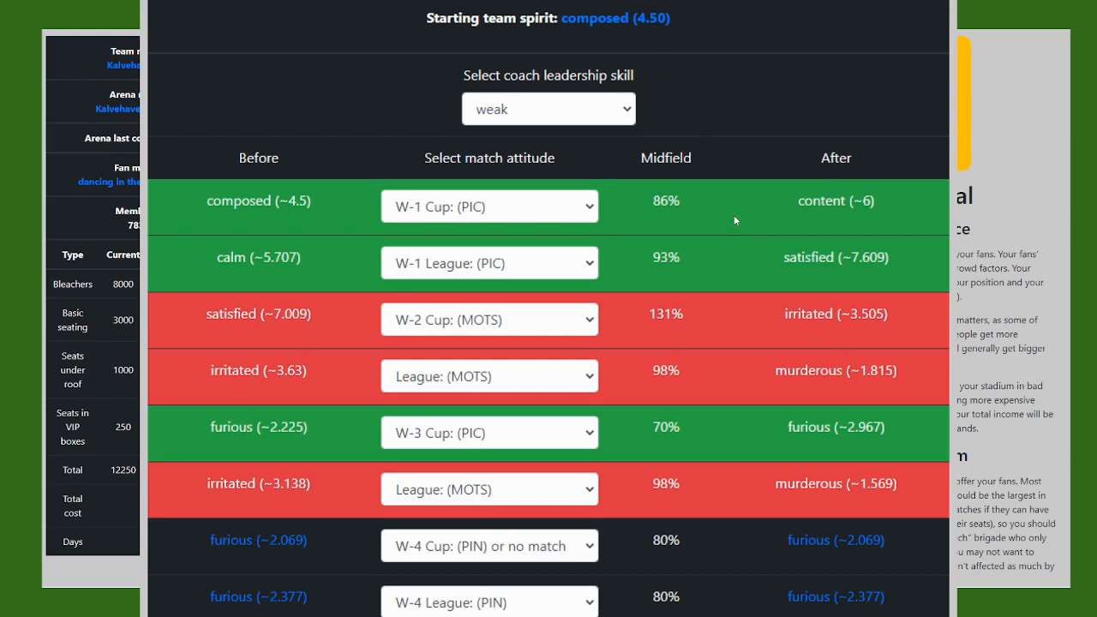
{"action": "mouse_move", "coordinate": [840, 230]}
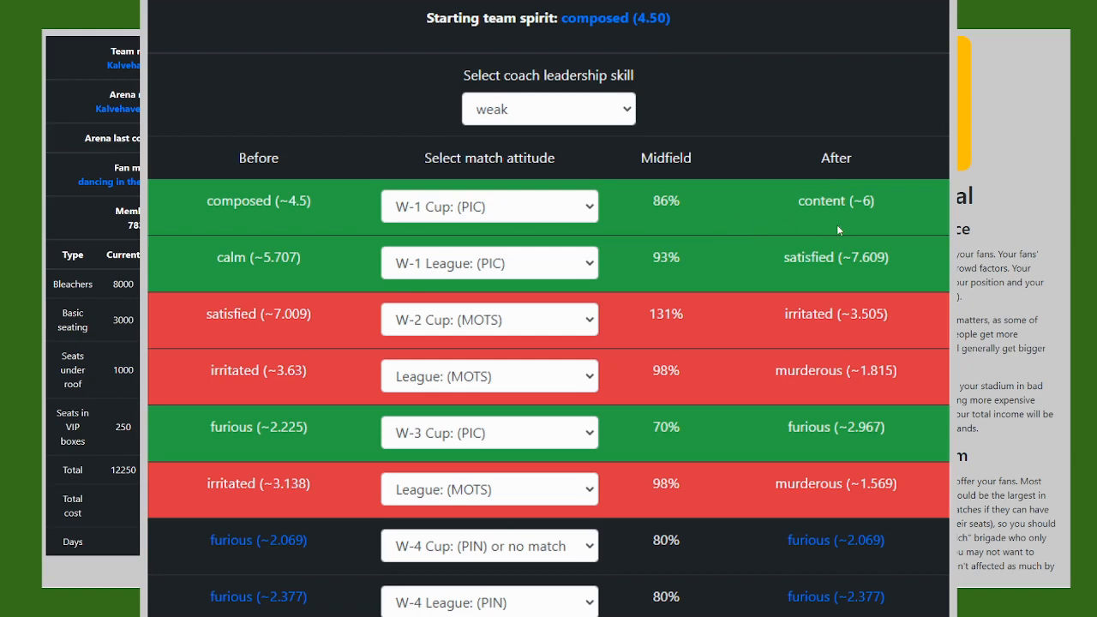
{"action": "mouse_move", "coordinate": [865, 212]}
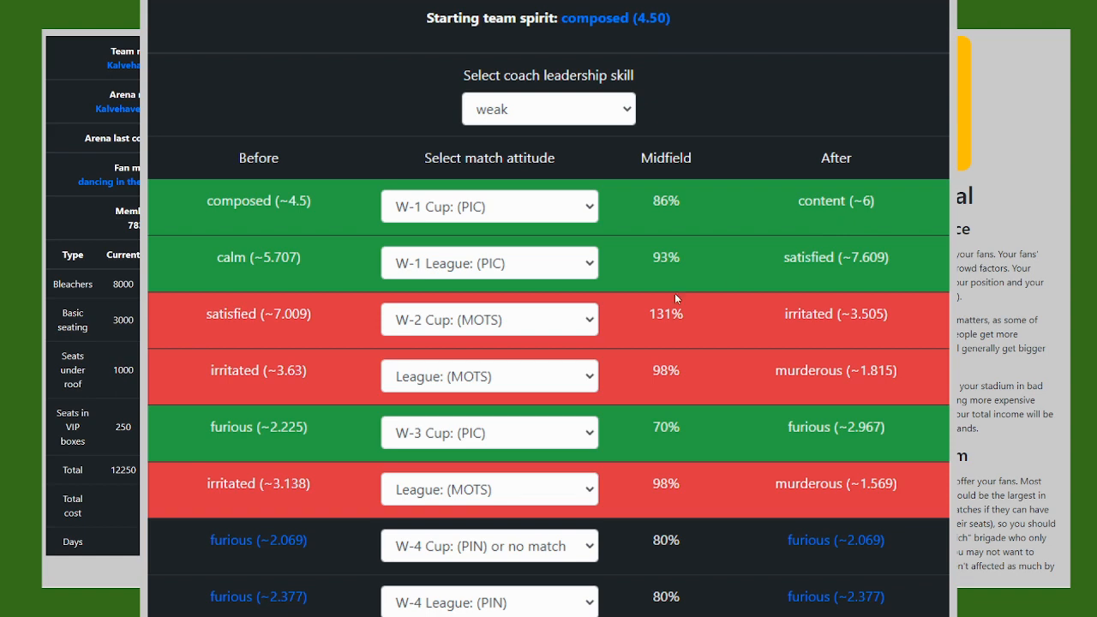
{"action": "mouse_move", "coordinate": [754, 281]}
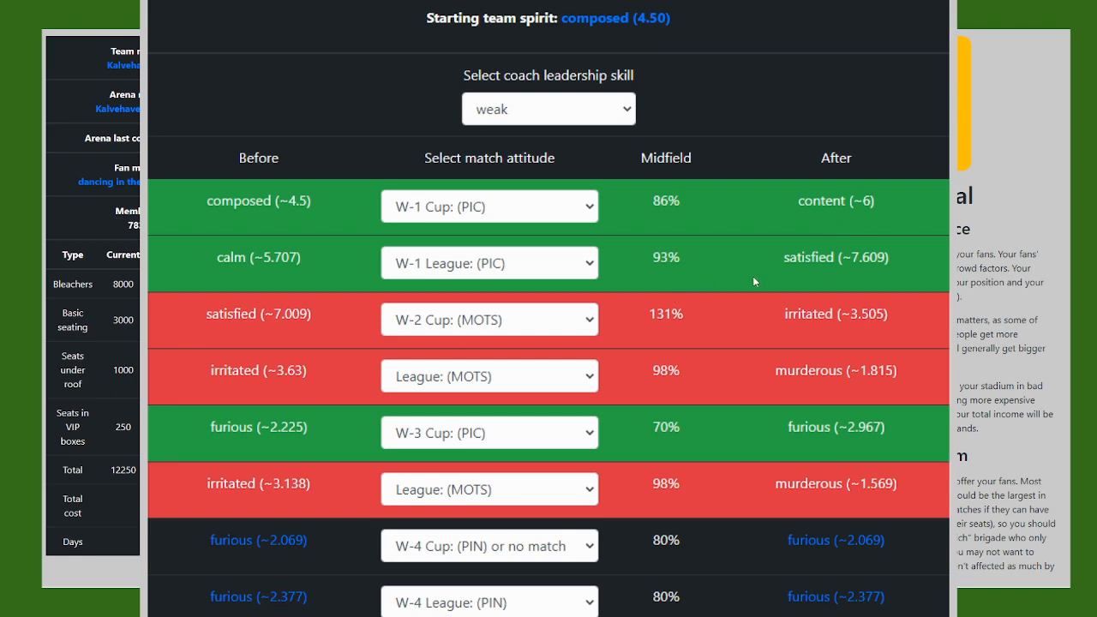
{"action": "mouse_move", "coordinate": [735, 269]}
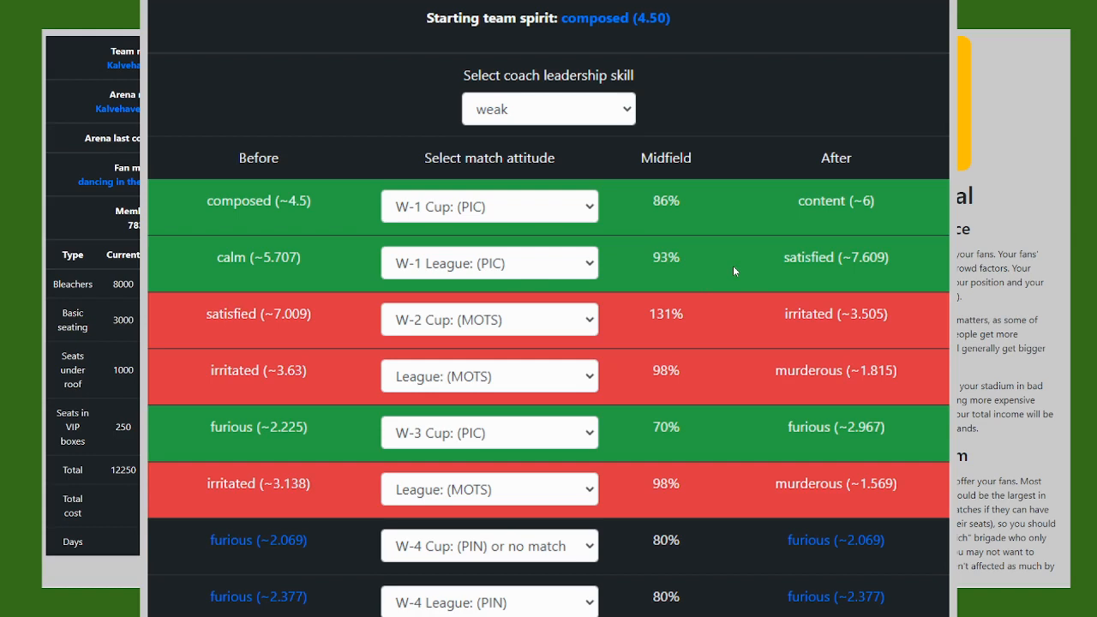
{"action": "mouse_move", "coordinate": [872, 212]}
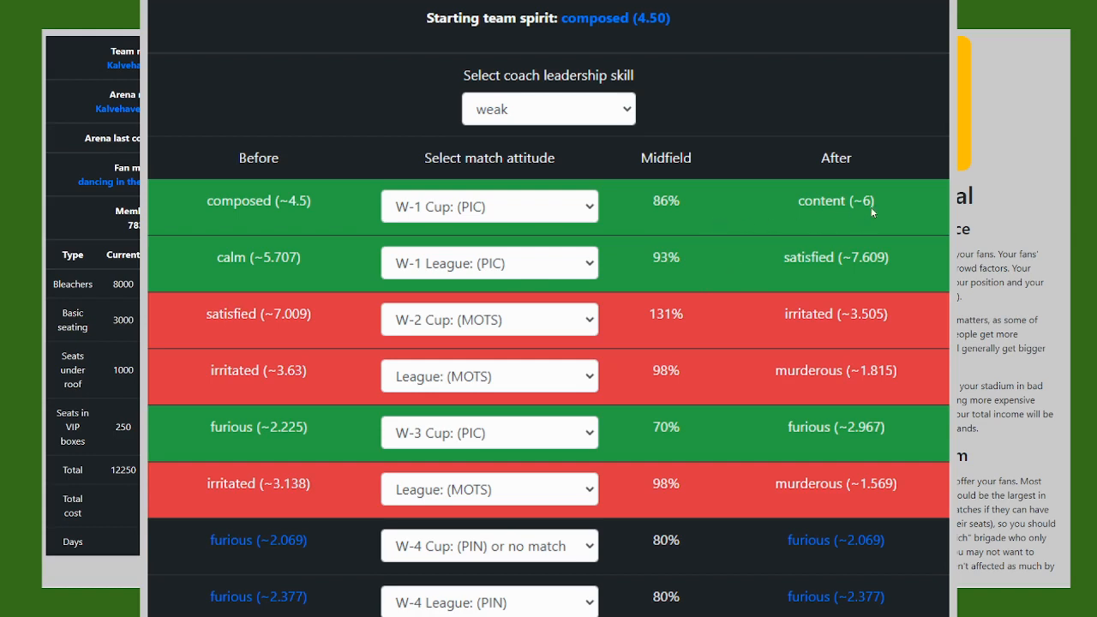
{"action": "mouse_move", "coordinate": [730, 274]}
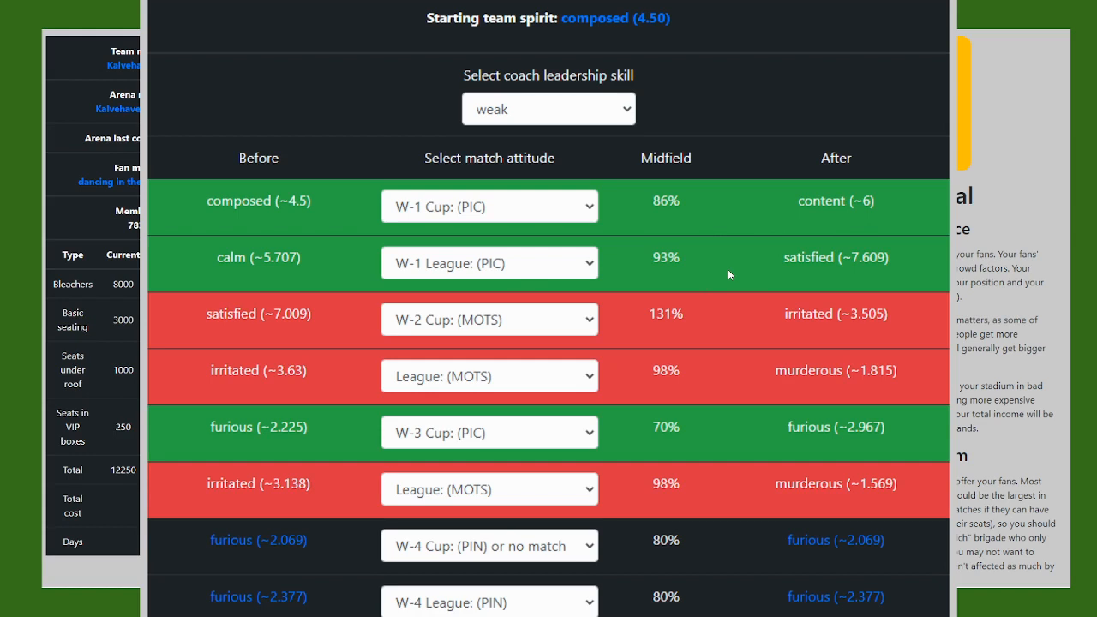
{"action": "mouse_move", "coordinate": [733, 274]}
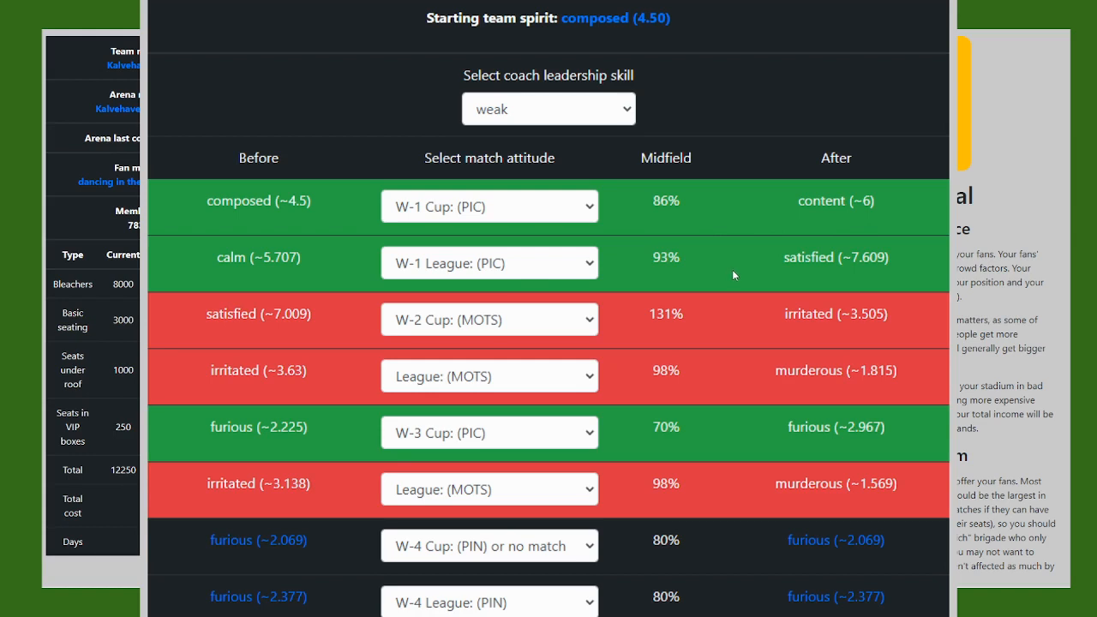
{"action": "mouse_move", "coordinate": [674, 290]}
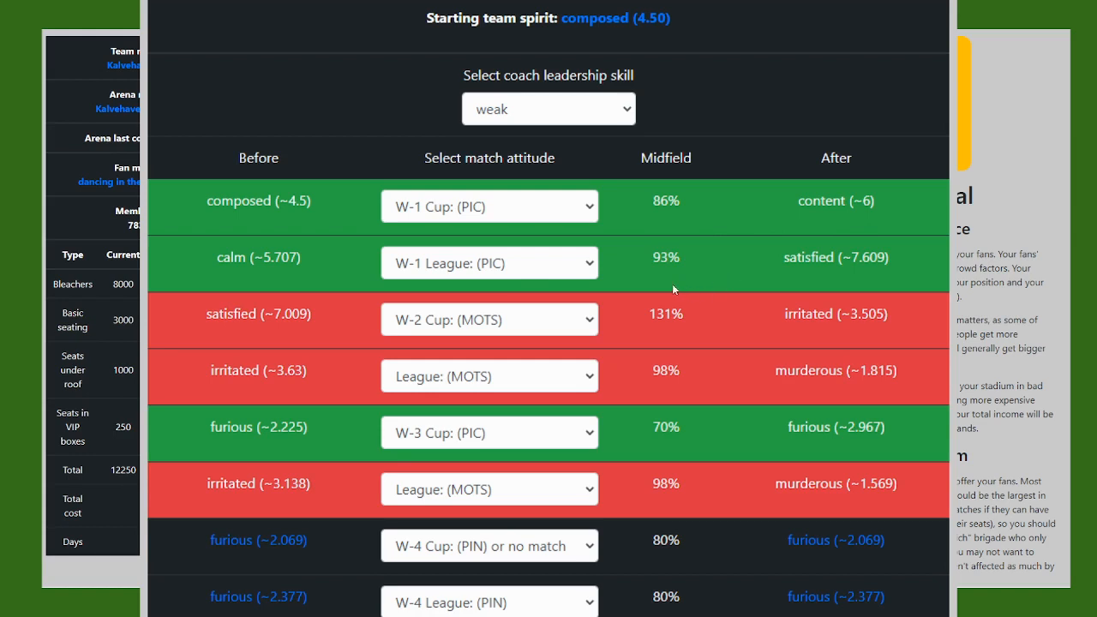
{"action": "mouse_move", "coordinate": [490, 321]}
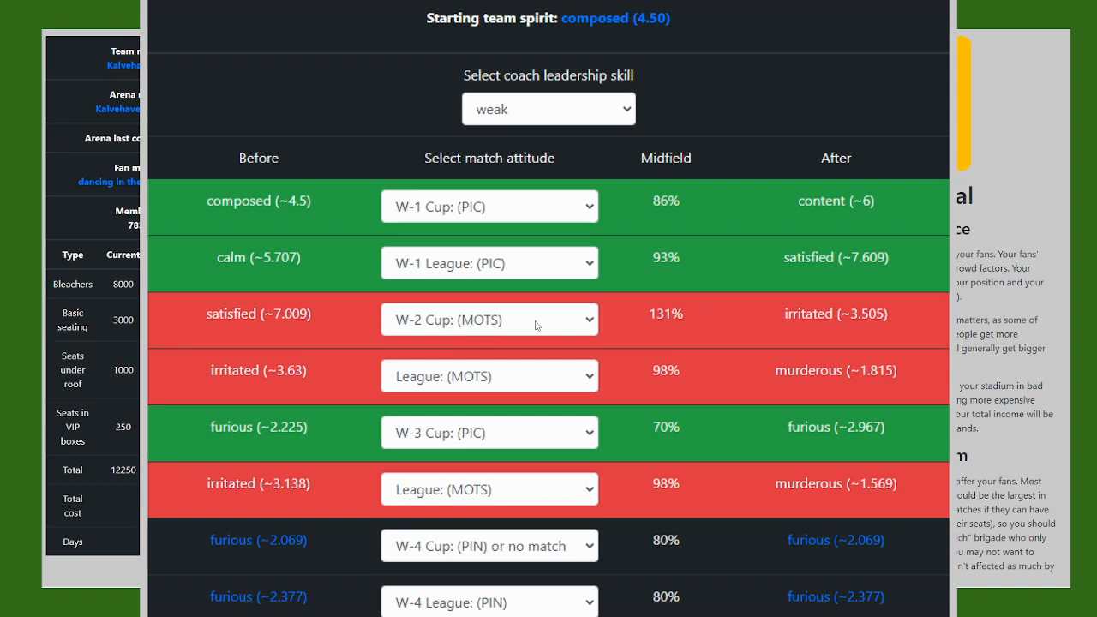
{"action": "mouse_move", "coordinate": [591, 329]}
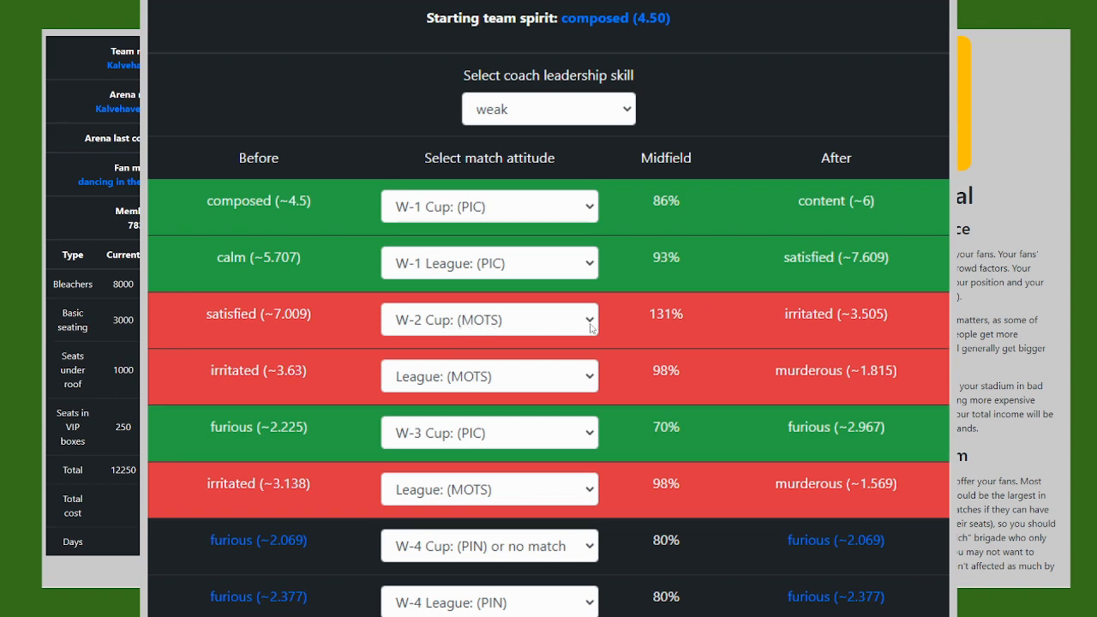
{"action": "mouse_move", "coordinate": [545, 287]}
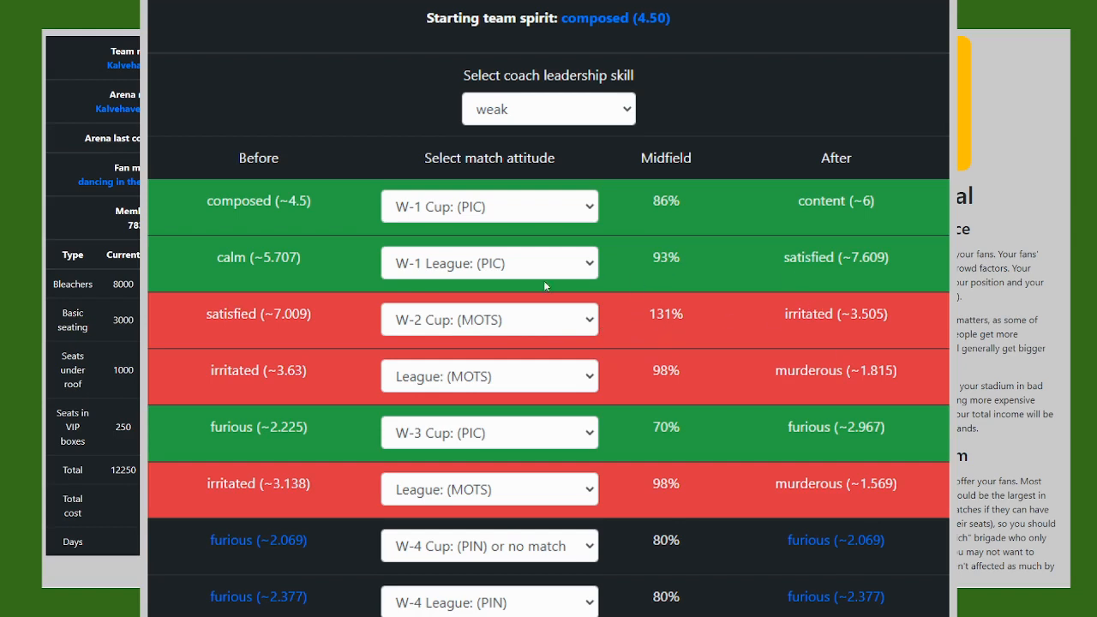
{"action": "mouse_move", "coordinate": [566, 384]}
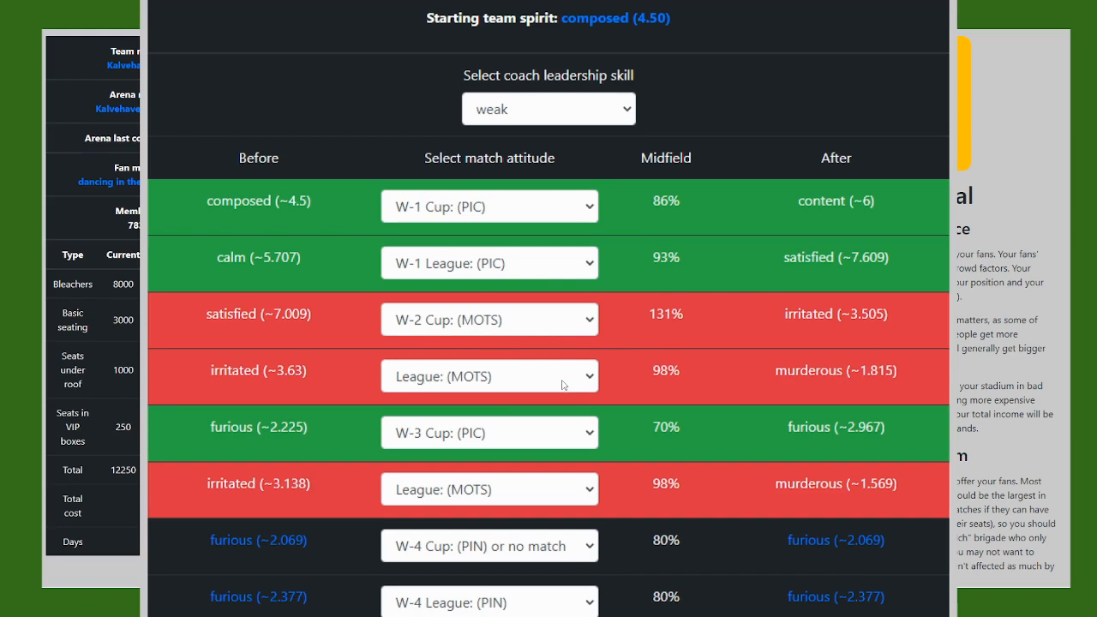
{"action": "mouse_move", "coordinate": [575, 381]}
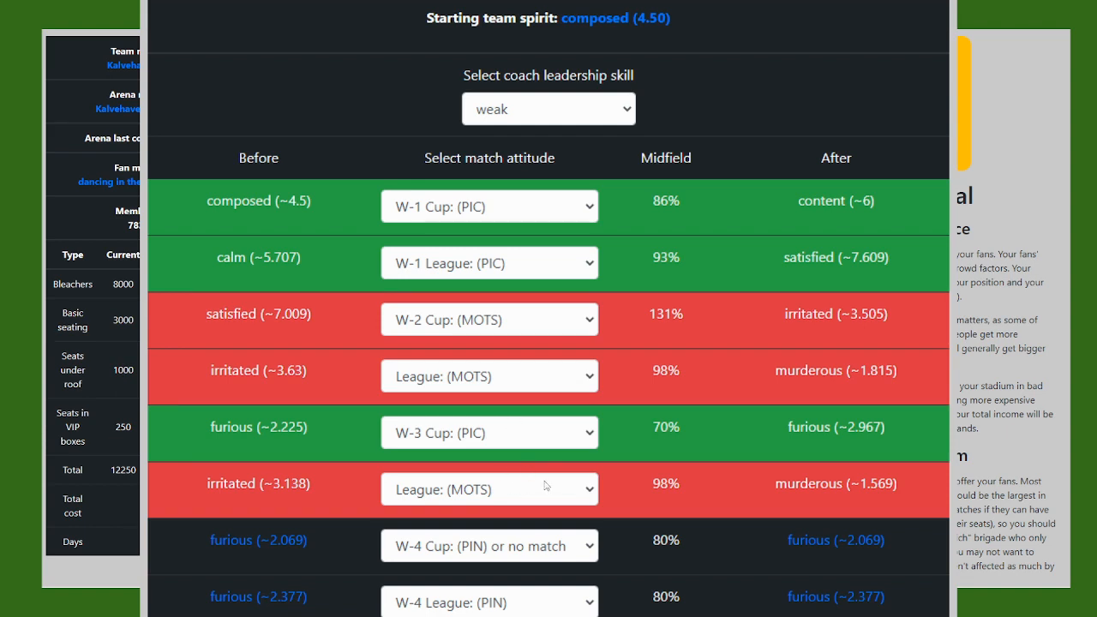
{"action": "mouse_move", "coordinate": [521, 467]}
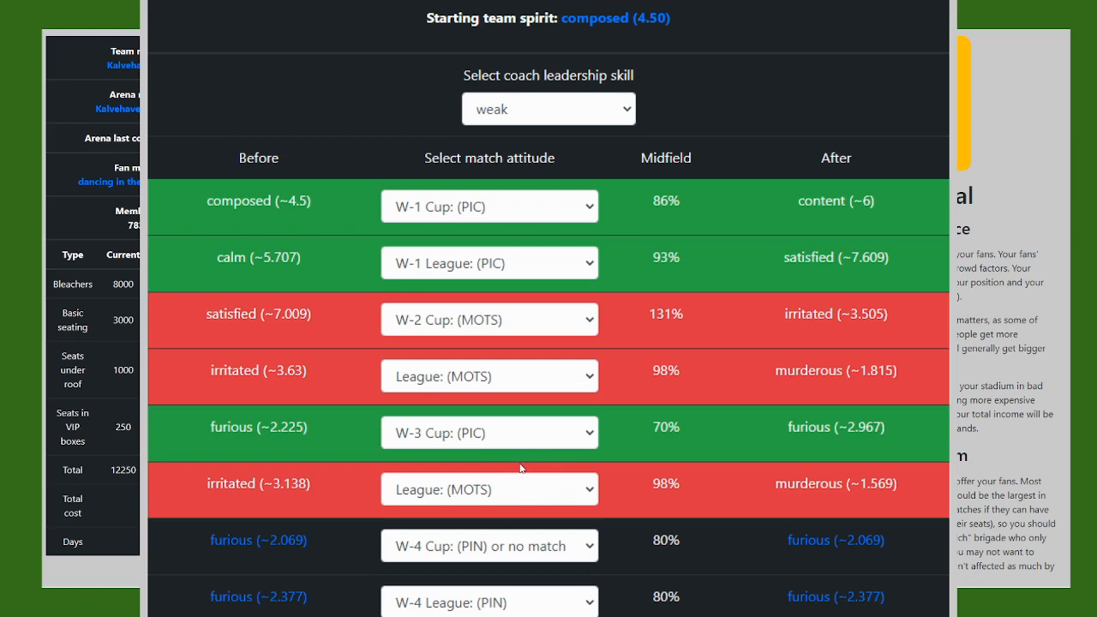
{"action": "mouse_move", "coordinate": [555, 416]}
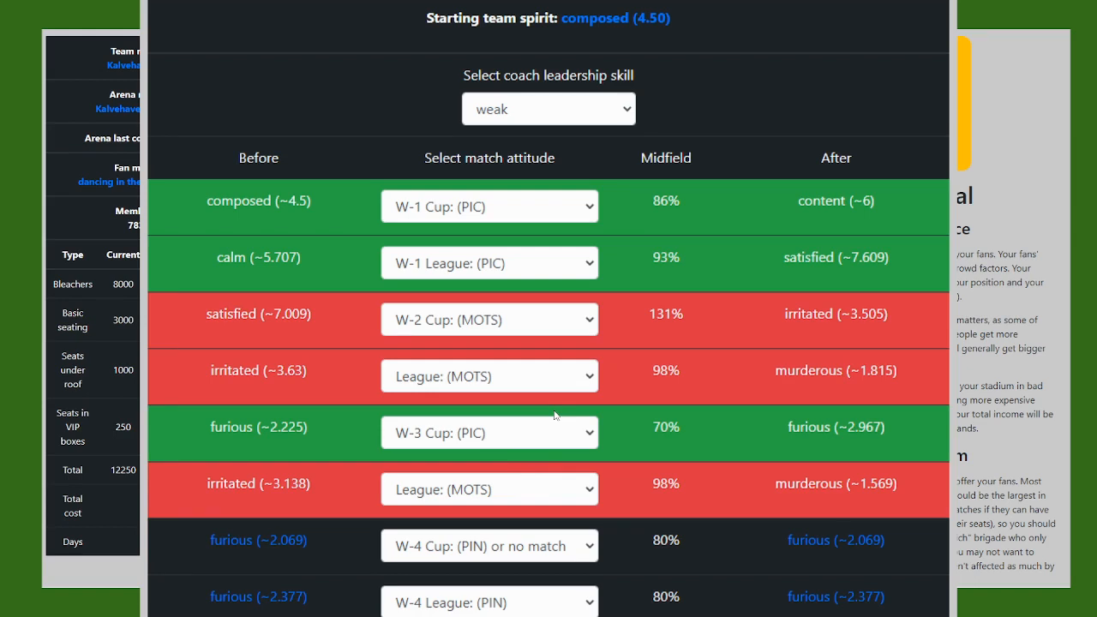
{"action": "mouse_move", "coordinate": [545, 408]}
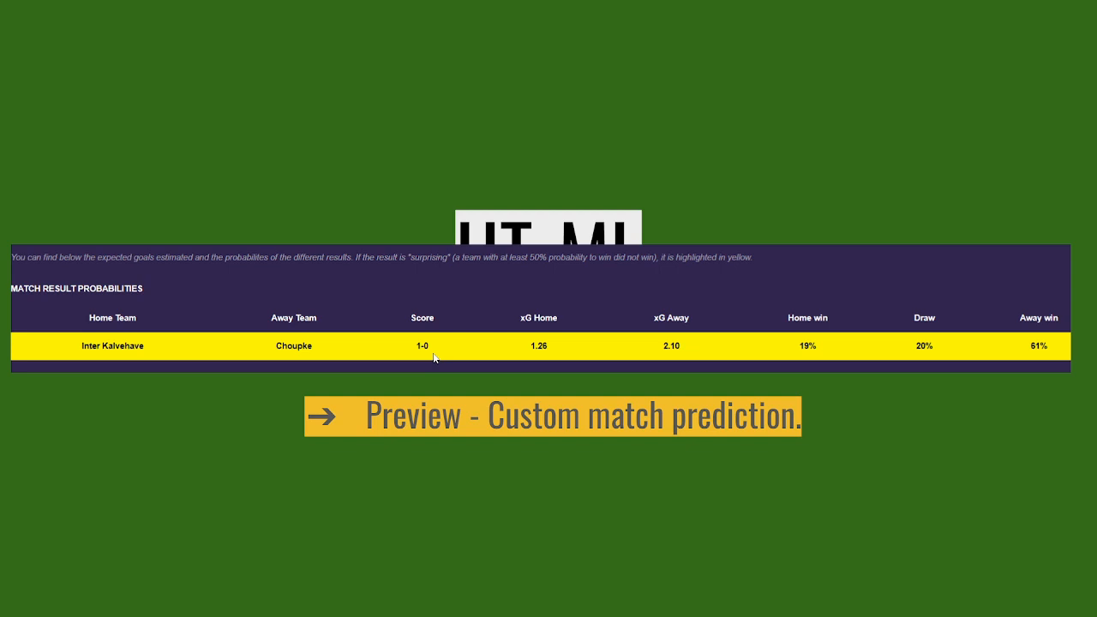
{"action": "mouse_move", "coordinate": [528, 324]}
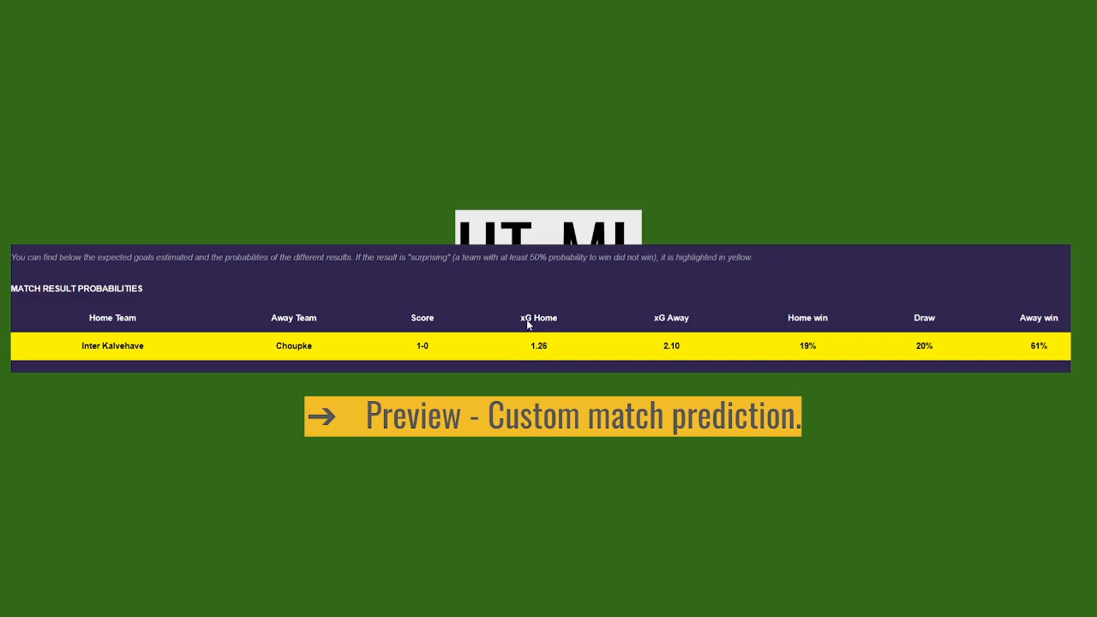
{"action": "mouse_move", "coordinate": [549, 355]}
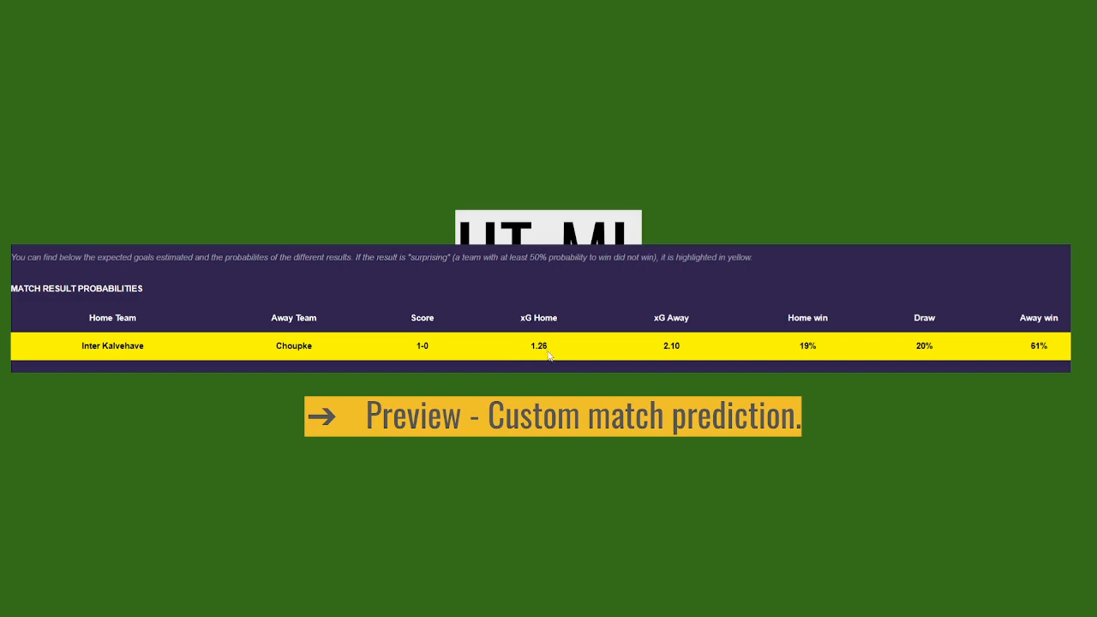
{"action": "mouse_move", "coordinate": [953, 364]}
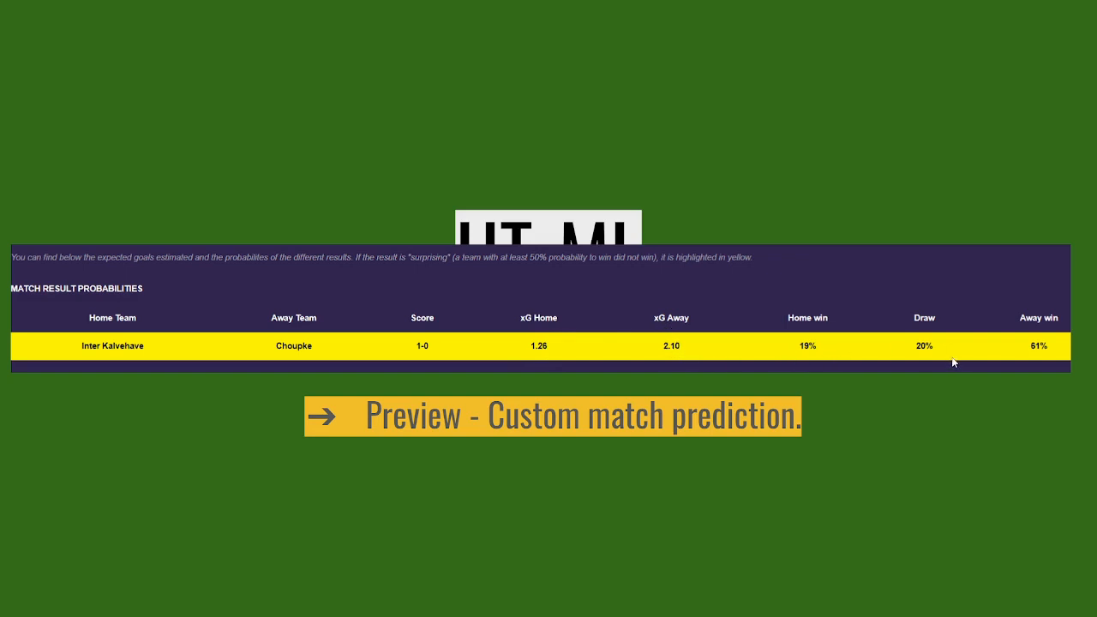
{"action": "mouse_move", "coordinate": [562, 355]}
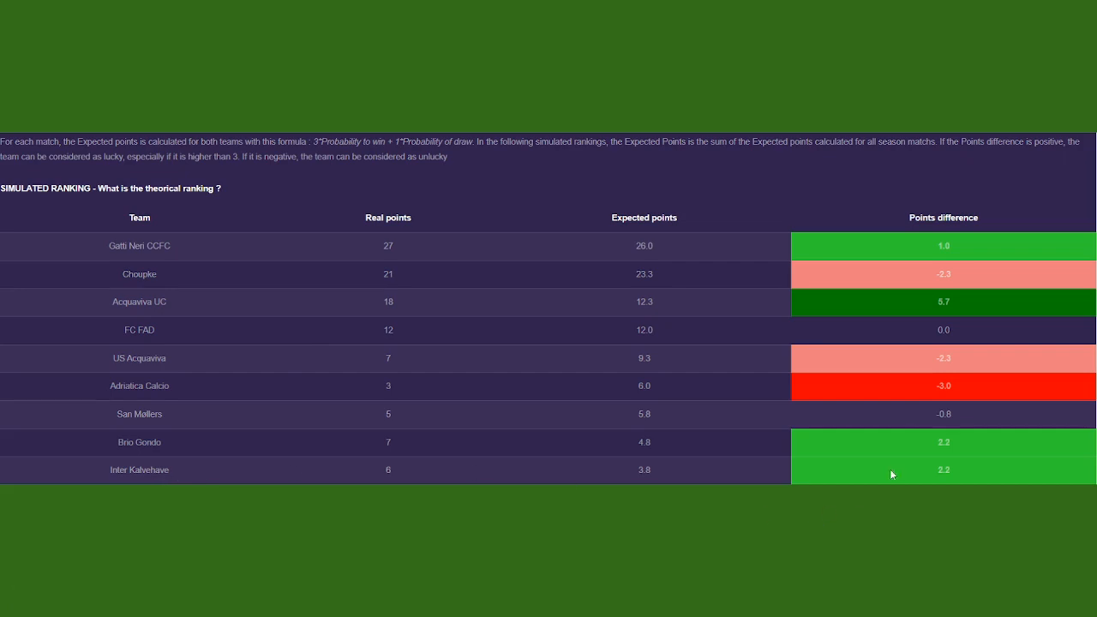
{"action": "mouse_move", "coordinate": [269, 281]}
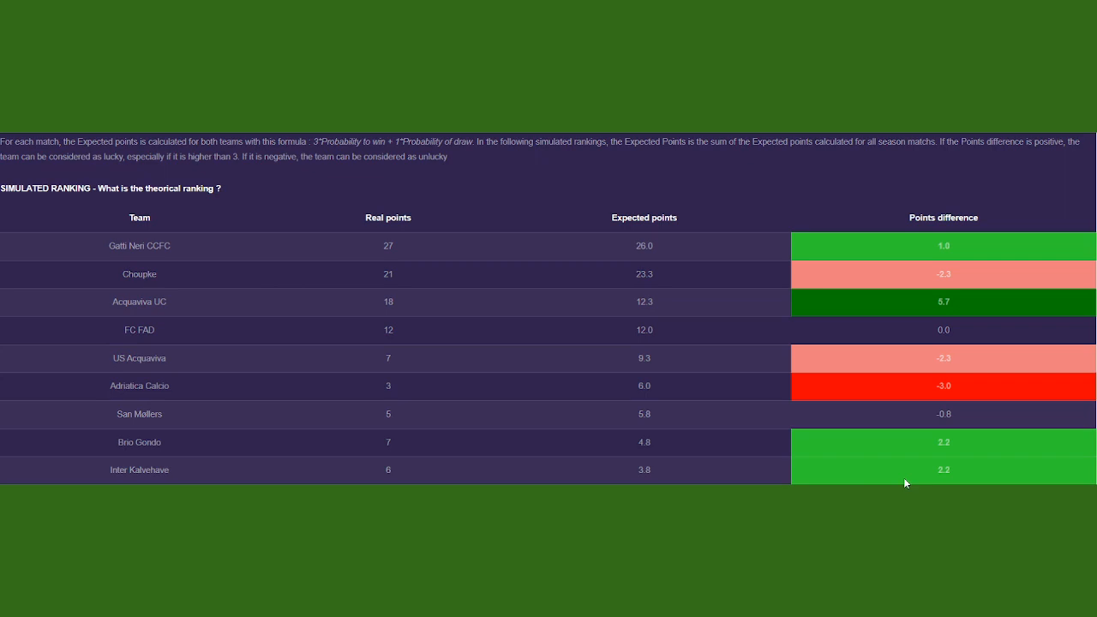
{"action": "mouse_move", "coordinate": [932, 480]}
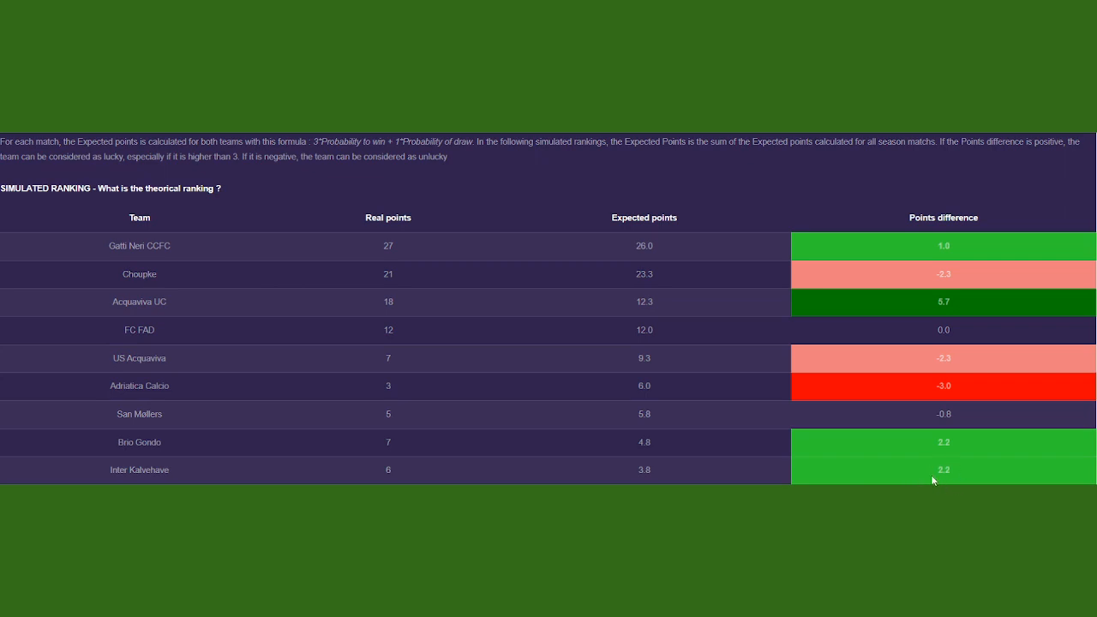
{"action": "mouse_move", "coordinate": [946, 481]}
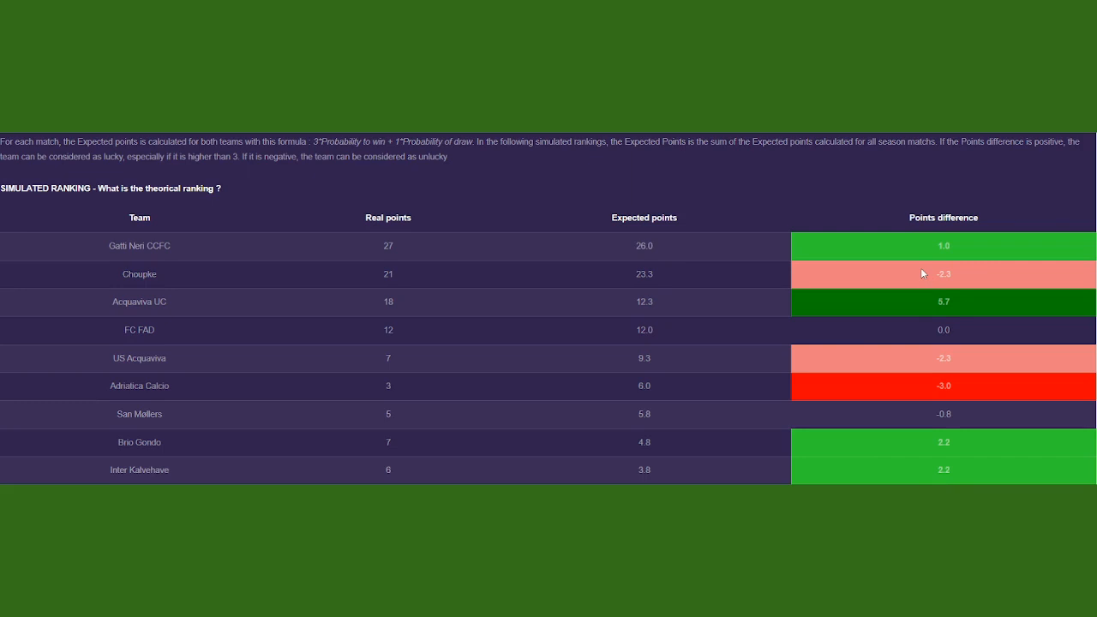
{"action": "mouse_move", "coordinate": [908, 286]}
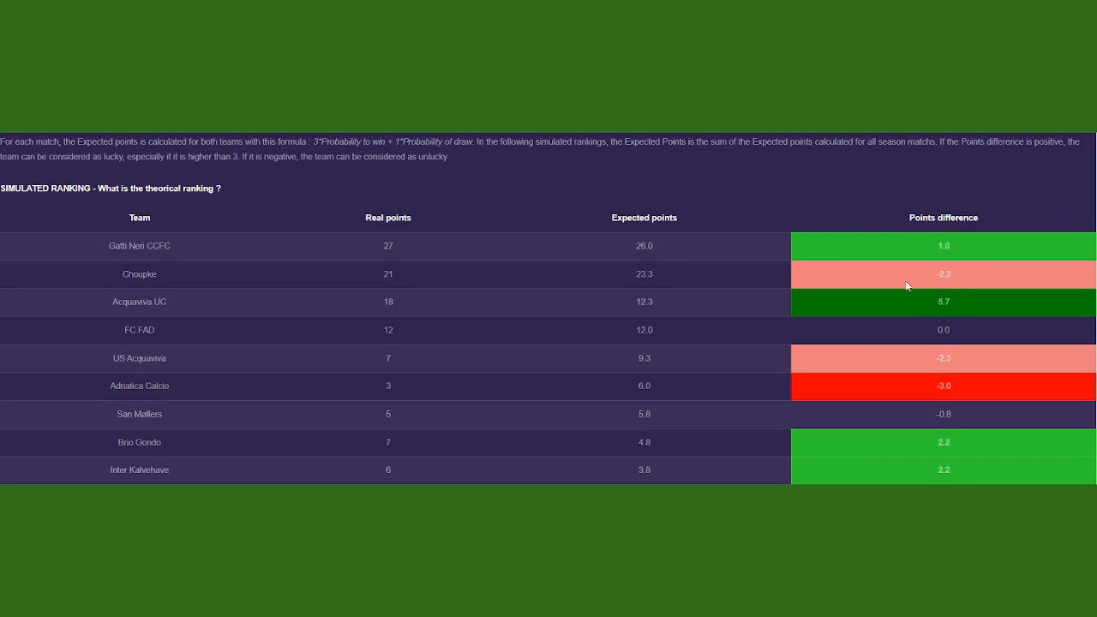
{"action": "mouse_move", "coordinate": [951, 284]}
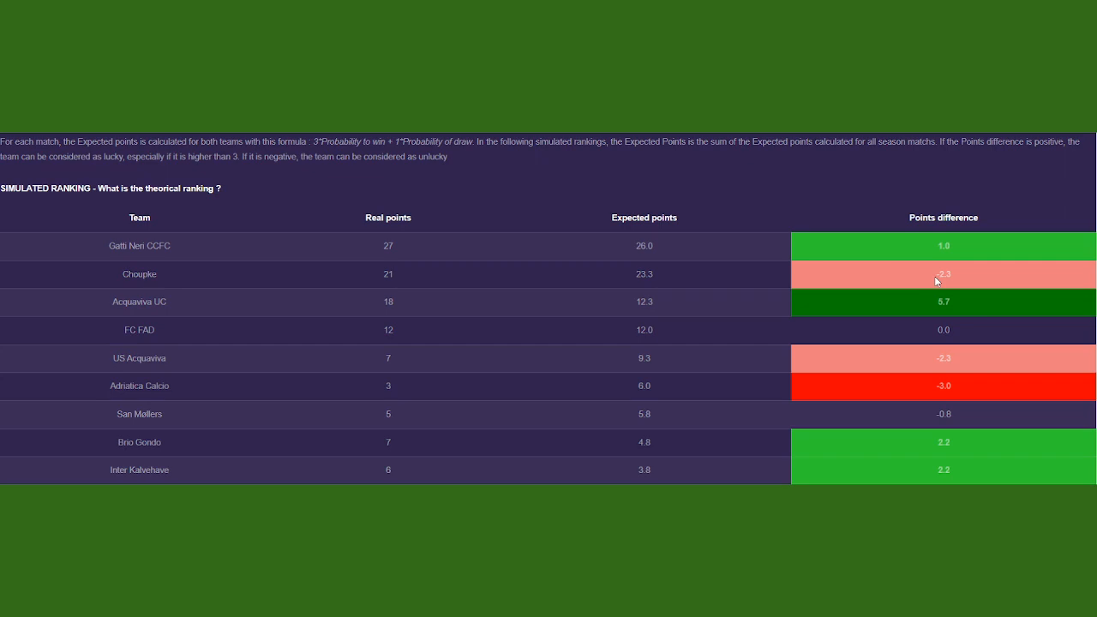
{"action": "mouse_move", "coordinate": [922, 470]}
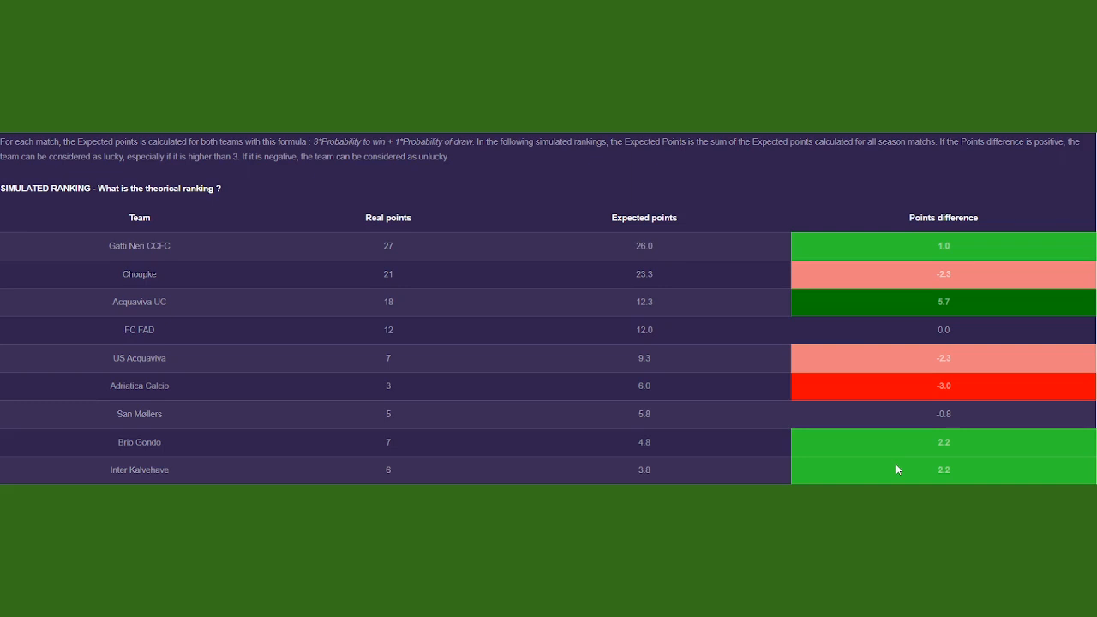
{"action": "mouse_move", "coordinate": [898, 469]}
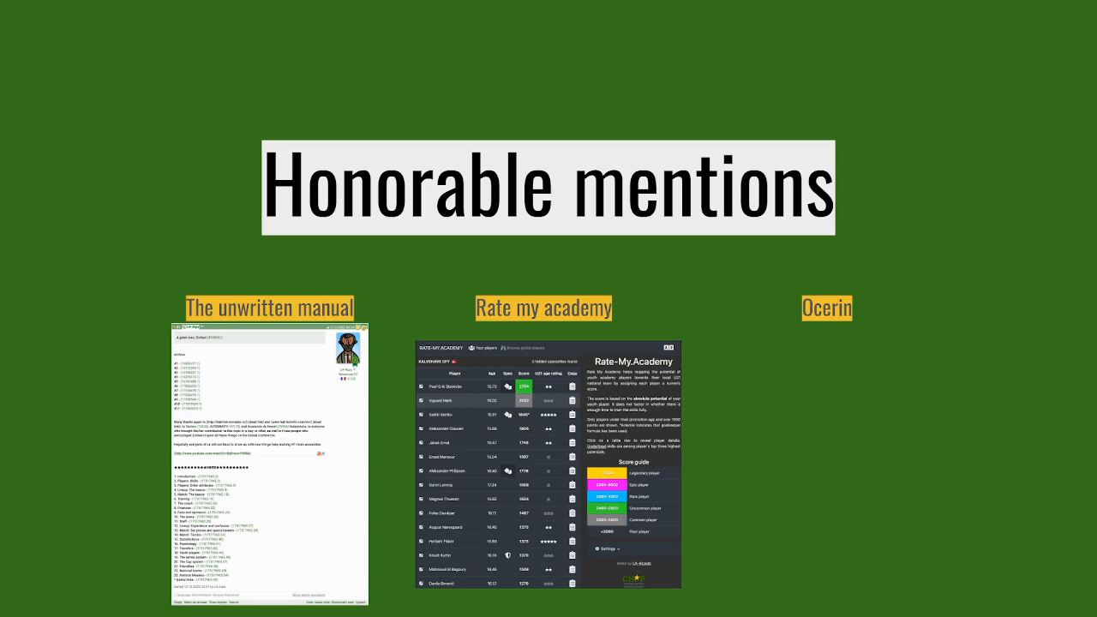
- Reveal the Ocerin preview image on the Honorable mentions slide
{"action": "left_click", "coordinate": [824, 308]}
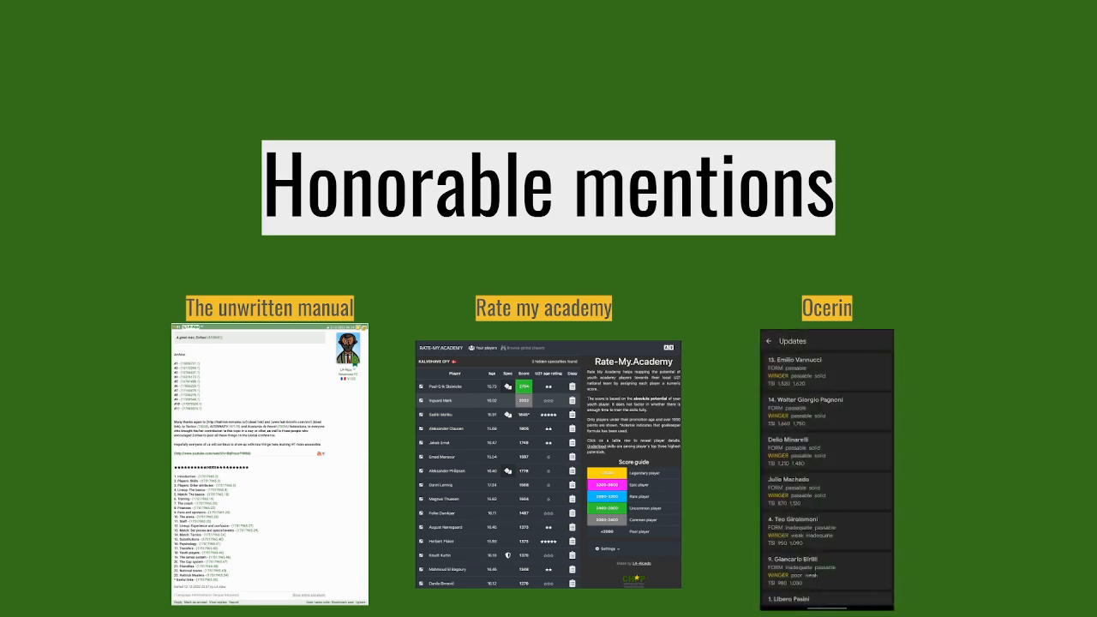